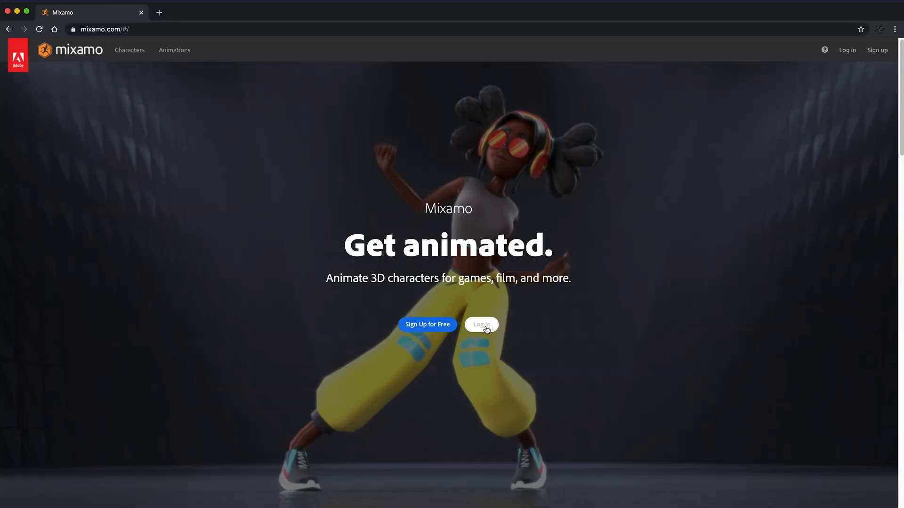
- Sign in to Mixamo with the Adobe account email and continue
click(481, 324)
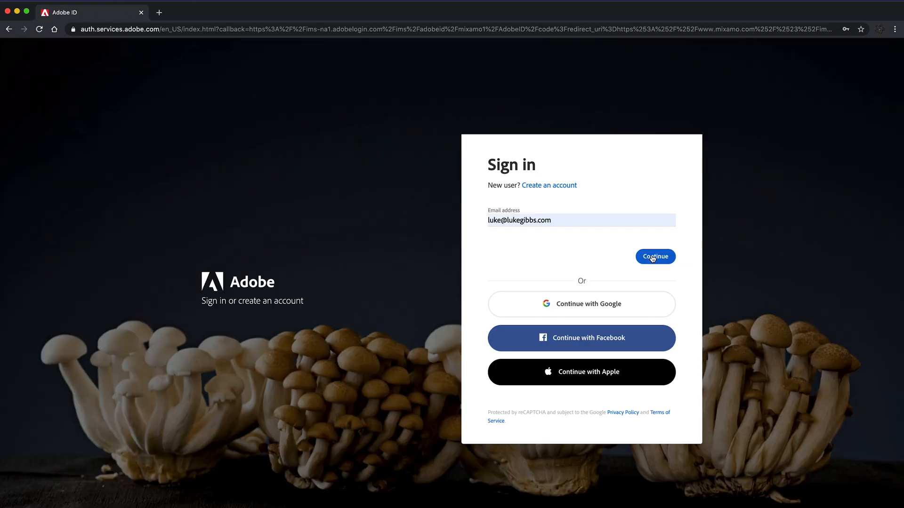
click(654, 256)
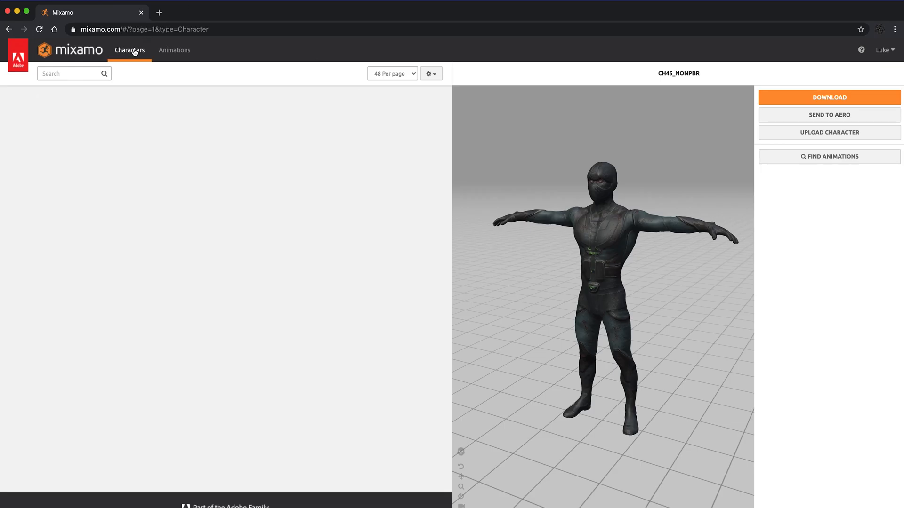
- Browse the Mixamo character library and glance through the animations list
click(128, 50)
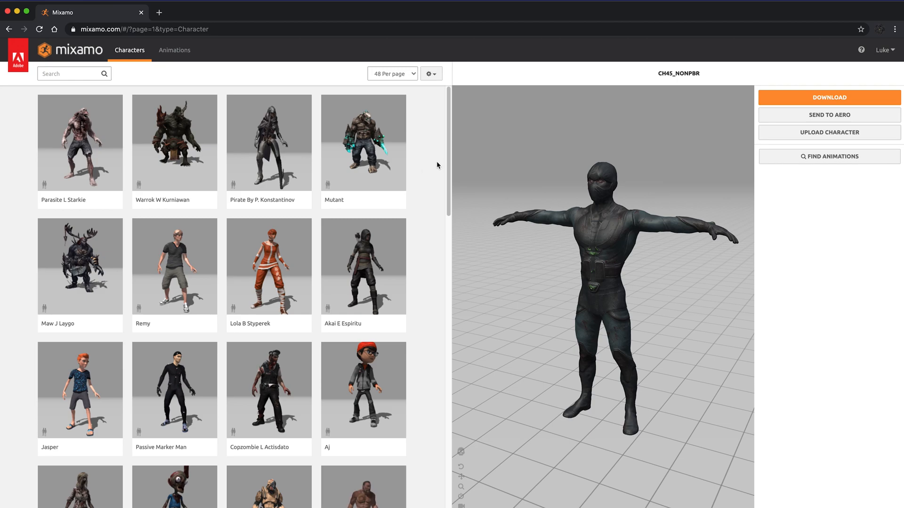
scroll(down, 3)
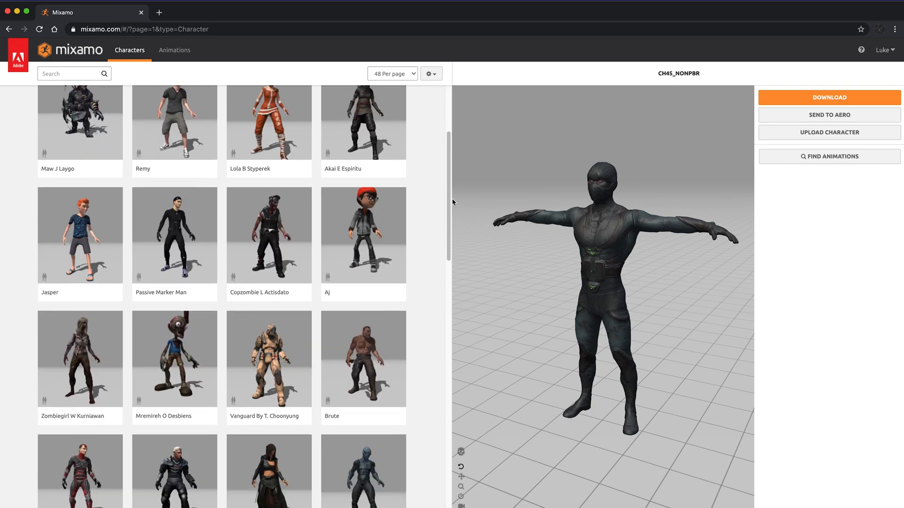
scroll(down, 3)
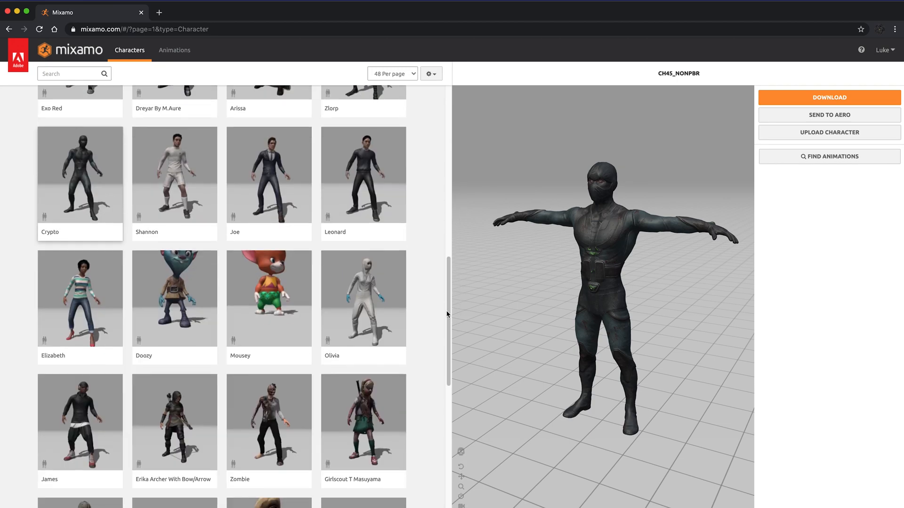
click(174, 50)
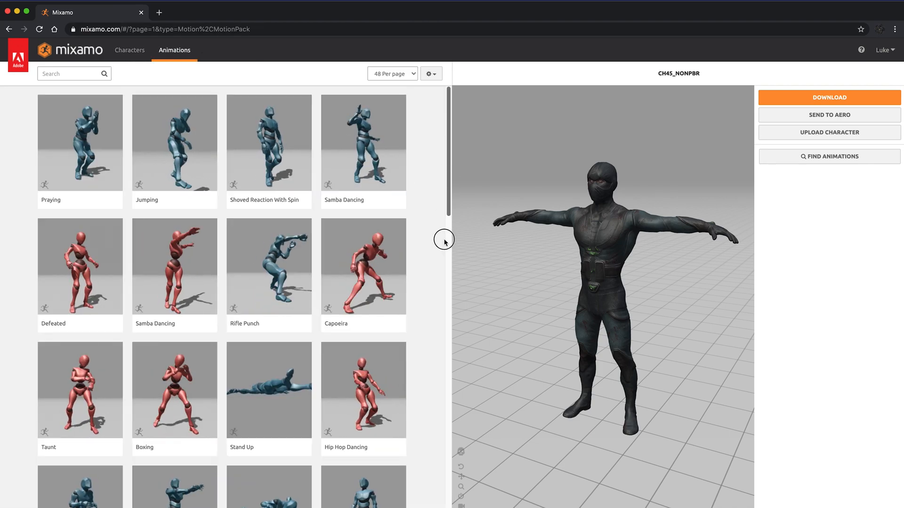
scroll(down, 3)
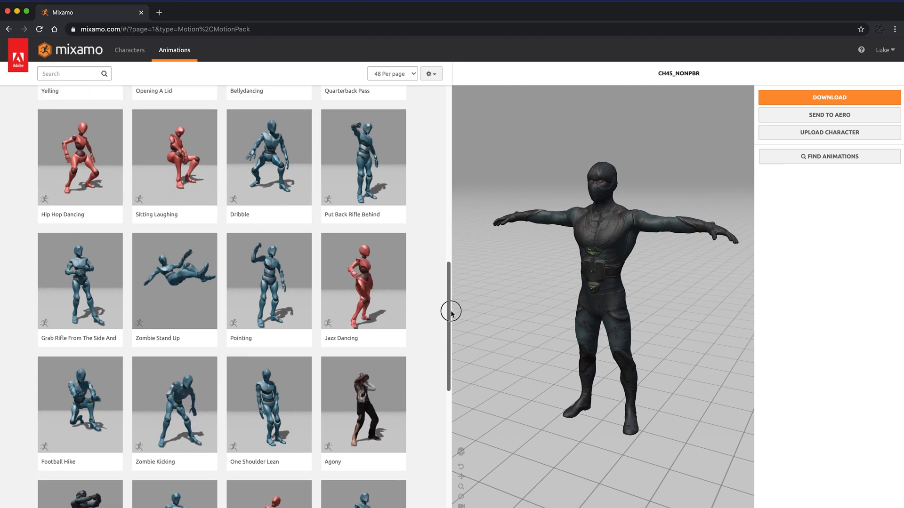
- Return to the character library and scroll down to choose the Crypto character
click(129, 50)
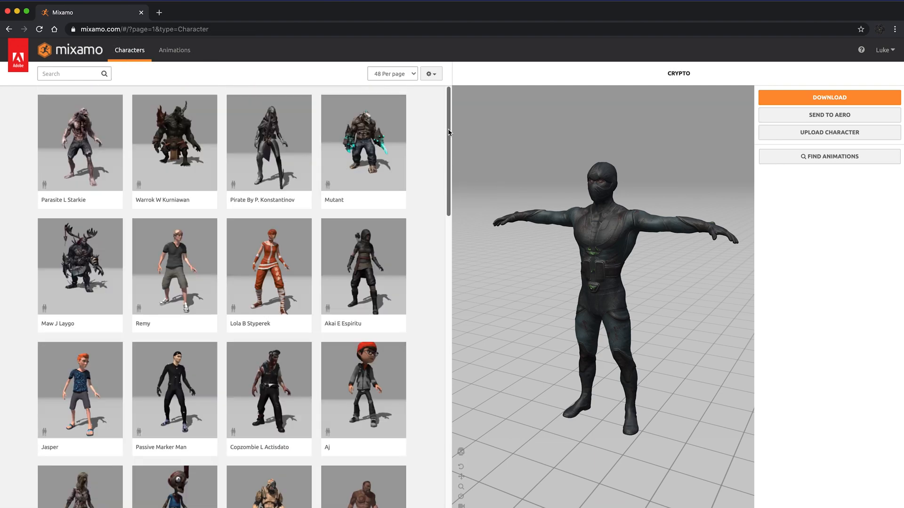
scroll(down, 3)
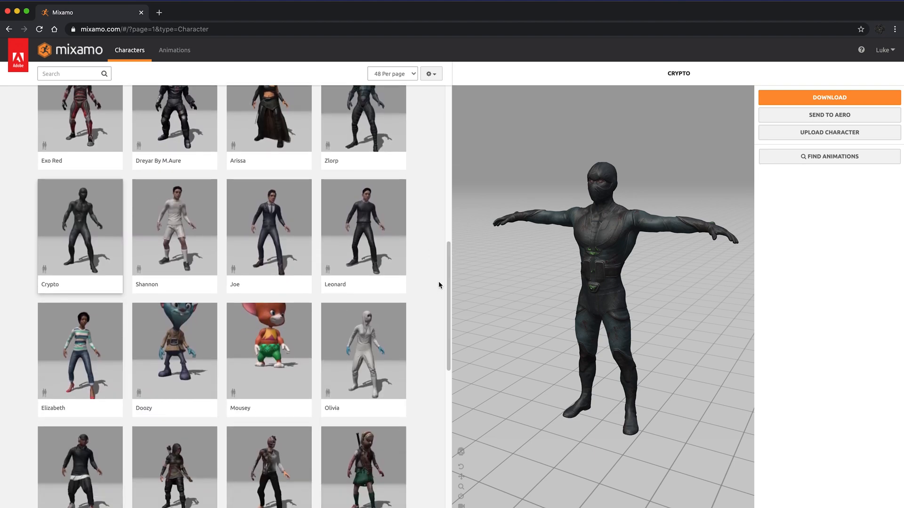
mouse_move(90, 254)
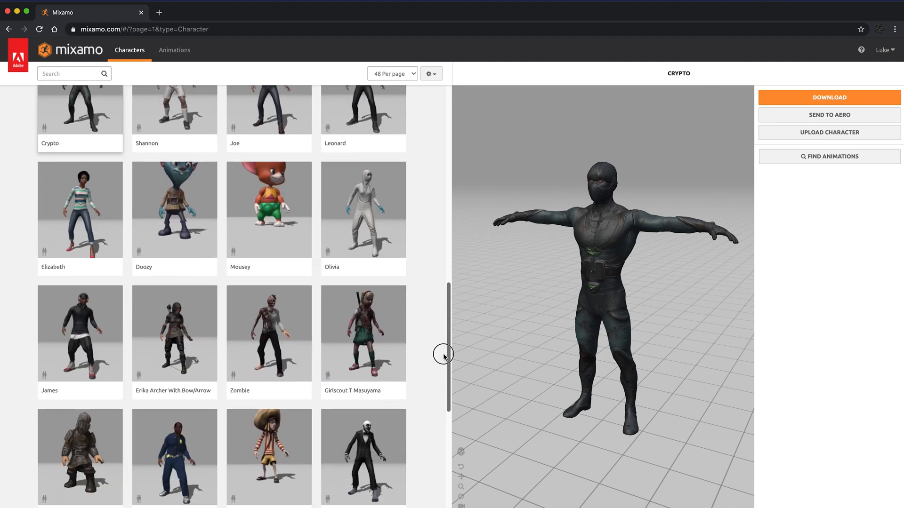
scroll(down, 3)
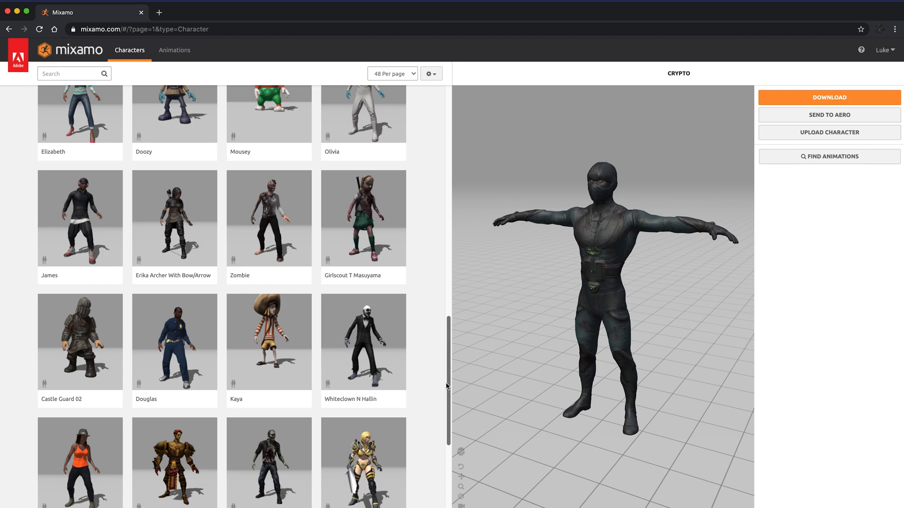
scroll(down, 3)
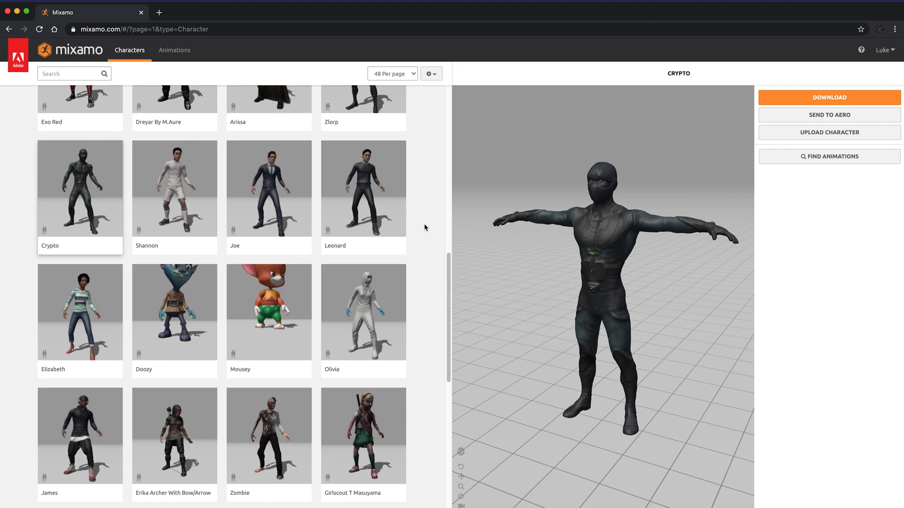
mouse_move(426, 238)
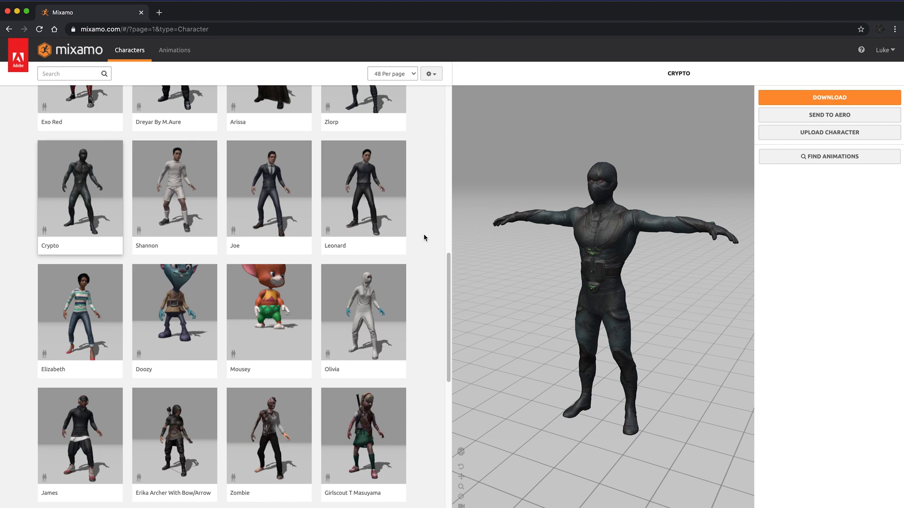
mouse_move(465, 276)
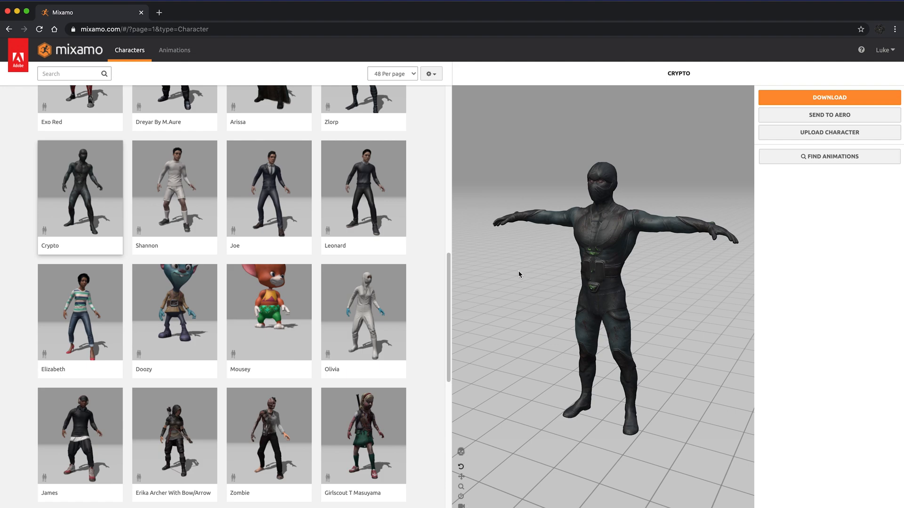
mouse_move(87, 63)
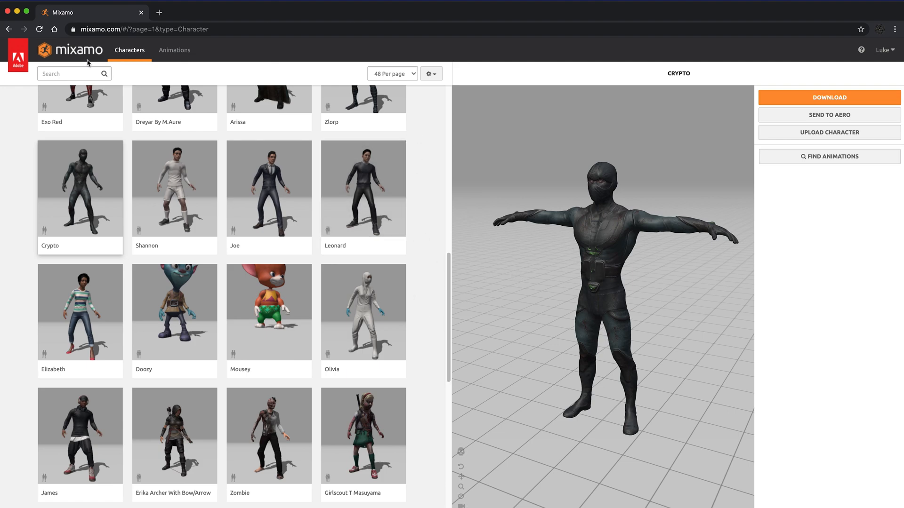
- Apply the Samba Dancing animation to Crypto from the Animations library
click(174, 50)
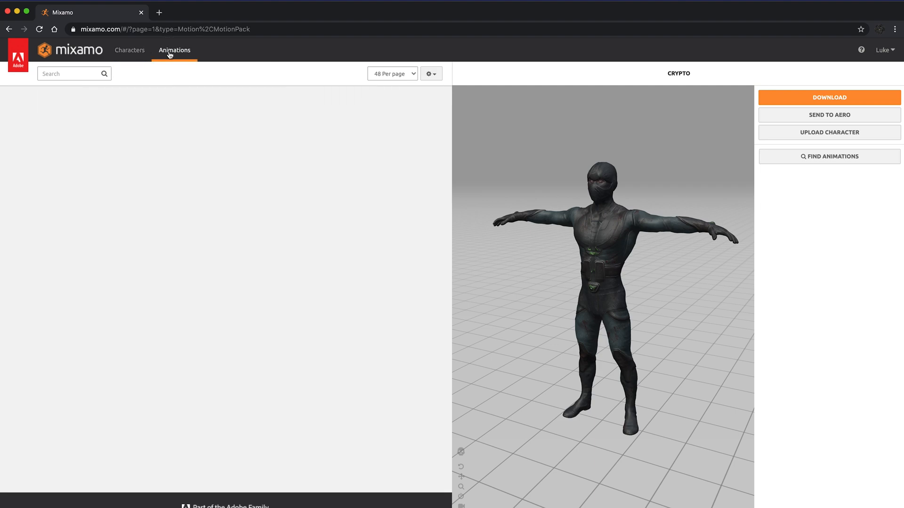
click(174, 50)
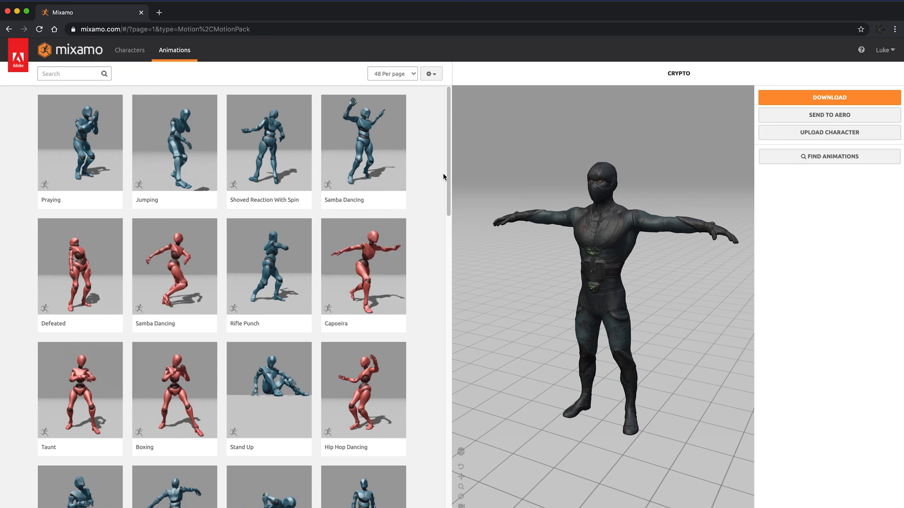
click(362, 142)
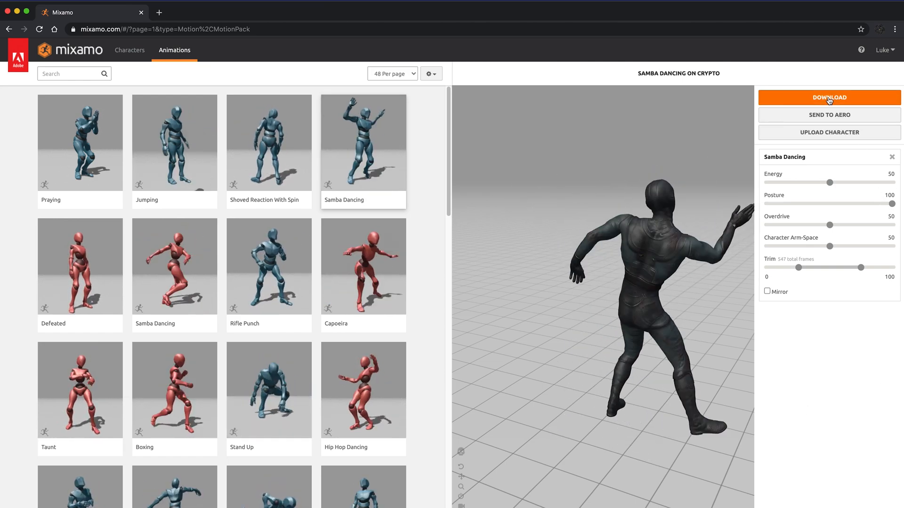
- Download the dancing character as FBX with skin at 30 fps
click(829, 97)
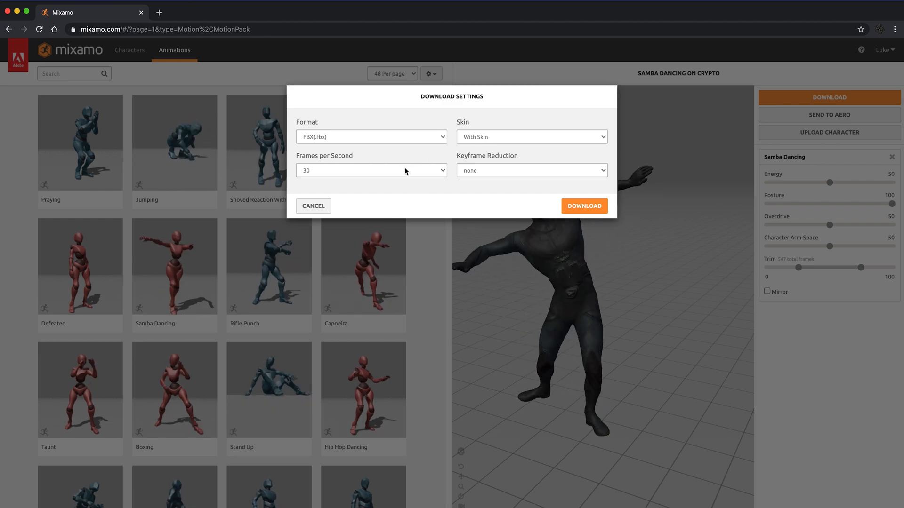
click(583, 206)
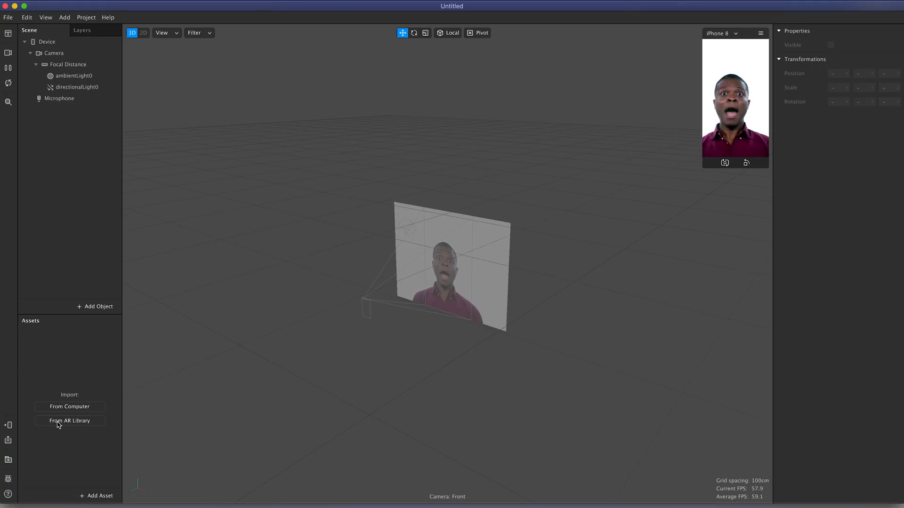
- Import Samba Dancing.fbx from Desktop > Mixamo into the project assets and inspect it
click(69, 407)
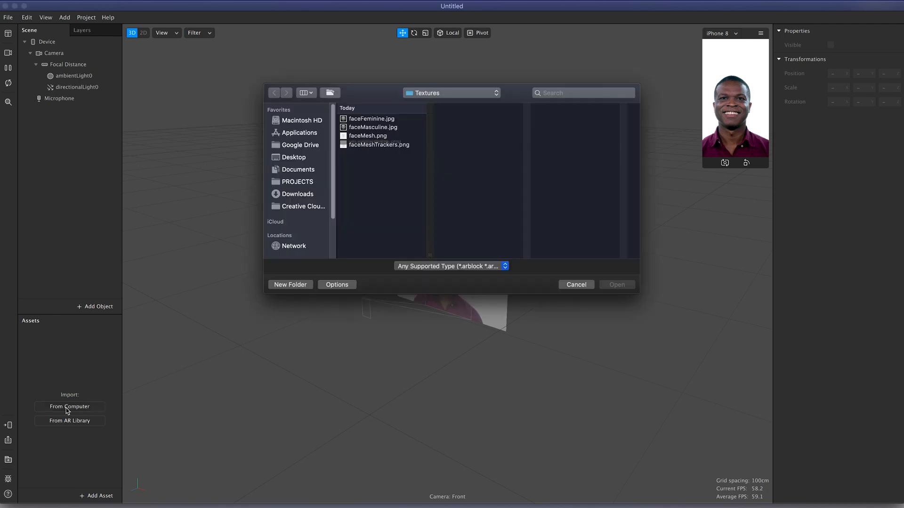
click(293, 158)
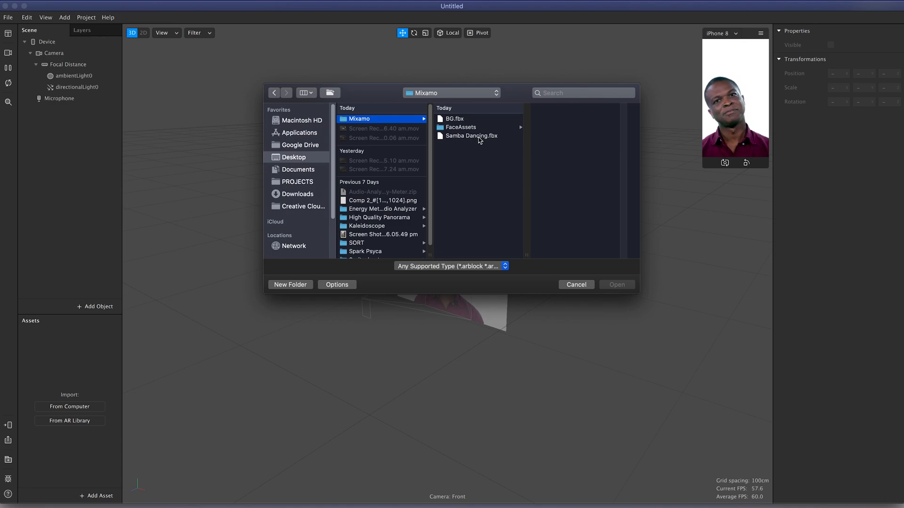
click(470, 135)
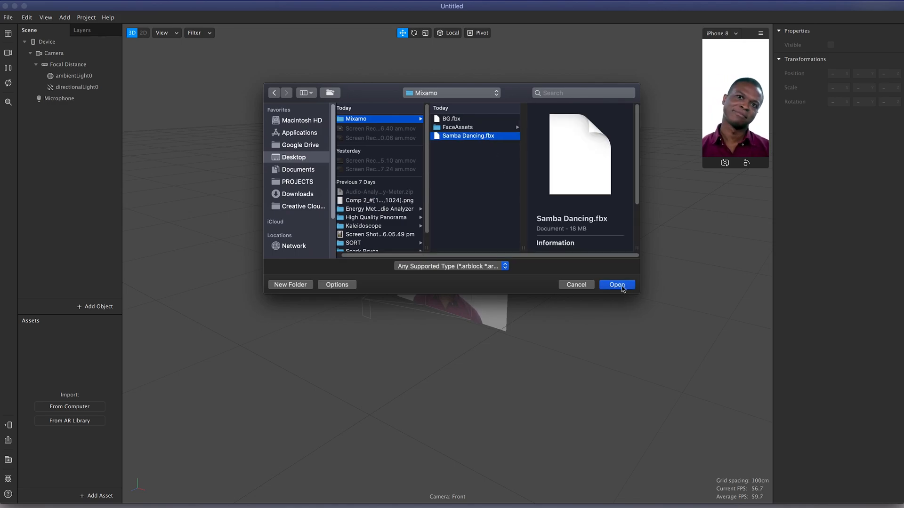
click(616, 284)
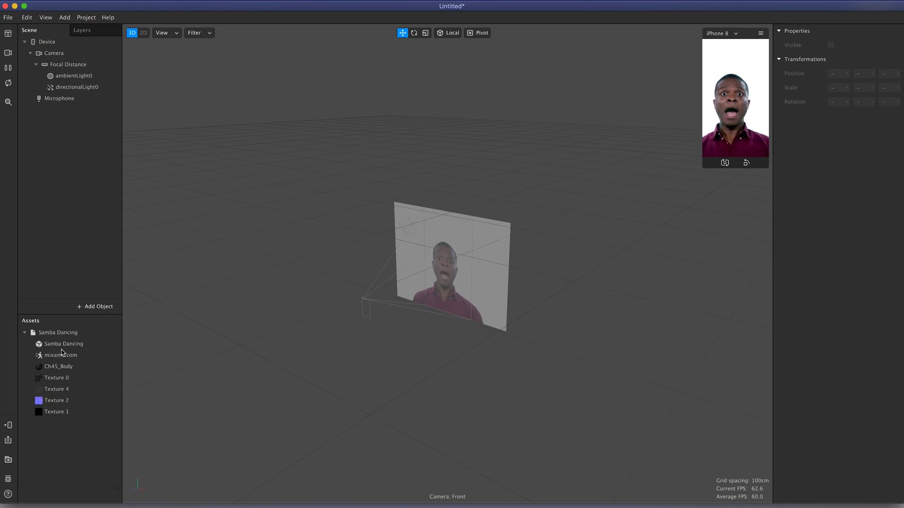
click(58, 333)
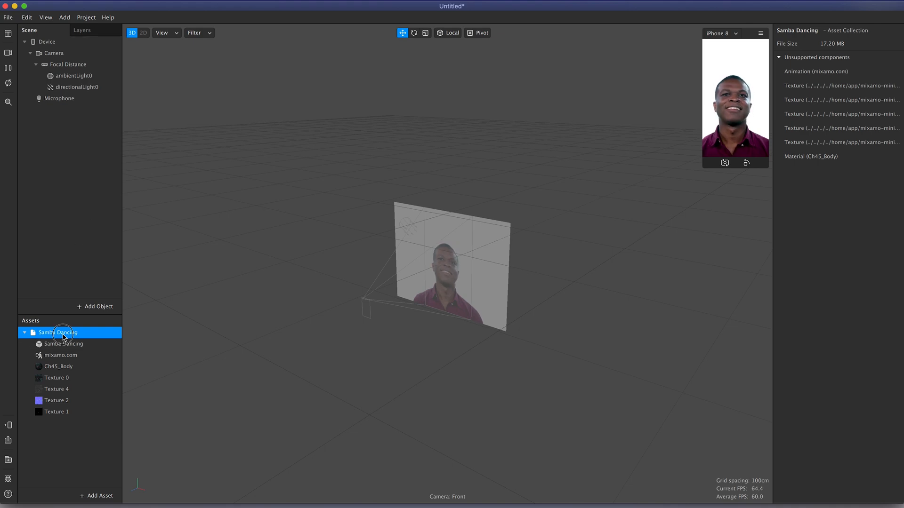
- Add the Samba Dancing character to the scene at 0.19 scale, shifted slightly downward
double_click(56, 332)
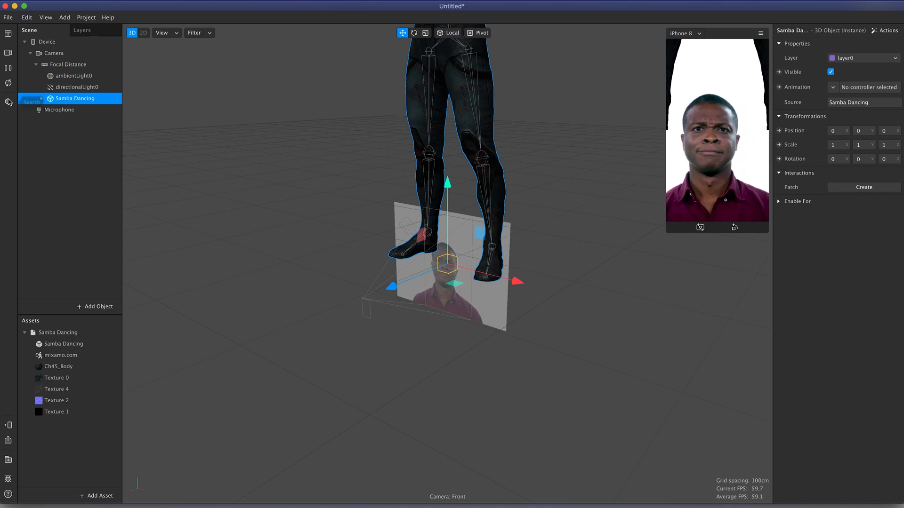
click(425, 32)
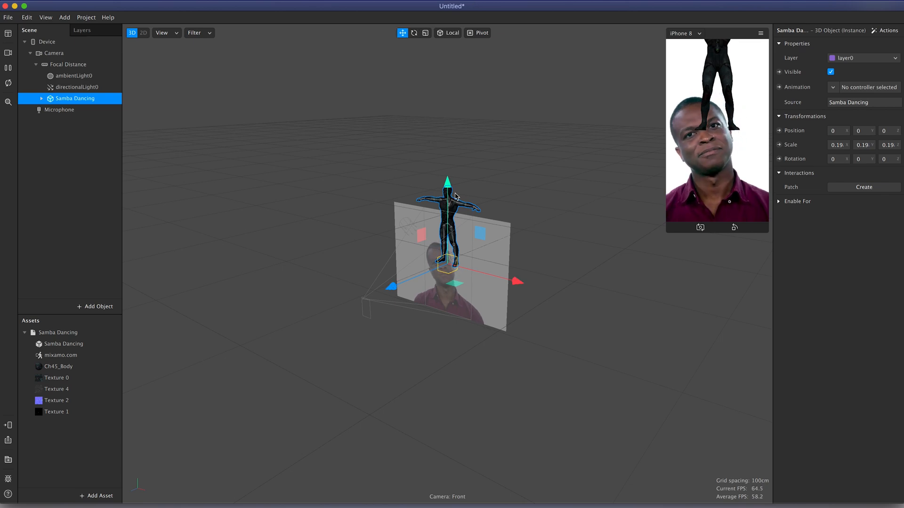
drag(447, 184, 448, 222)
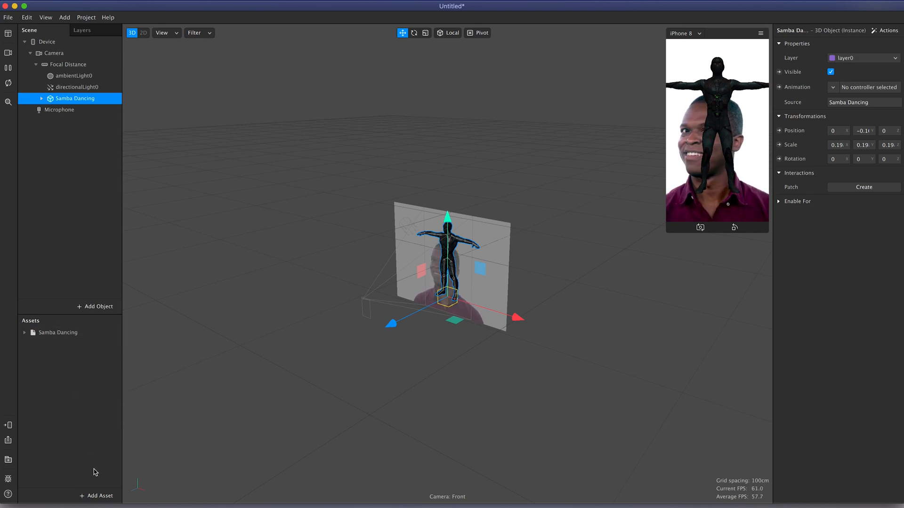
- Import BG.fbx as a curved backdrop behind the character, then select Samba Dancing
click(96, 497)
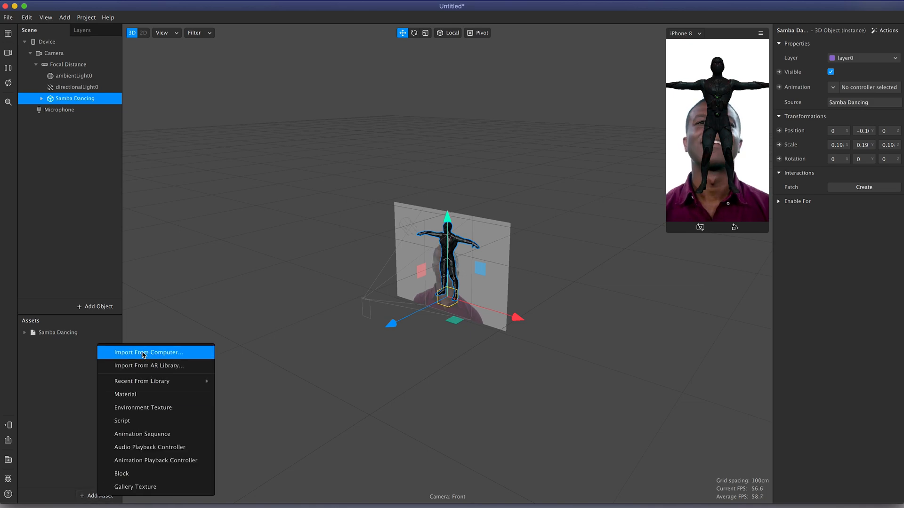
click(148, 352)
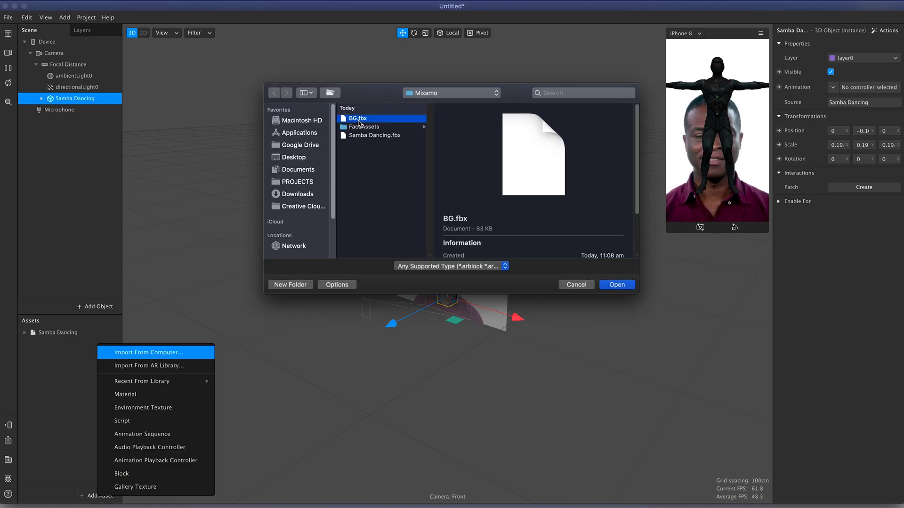
click(616, 284)
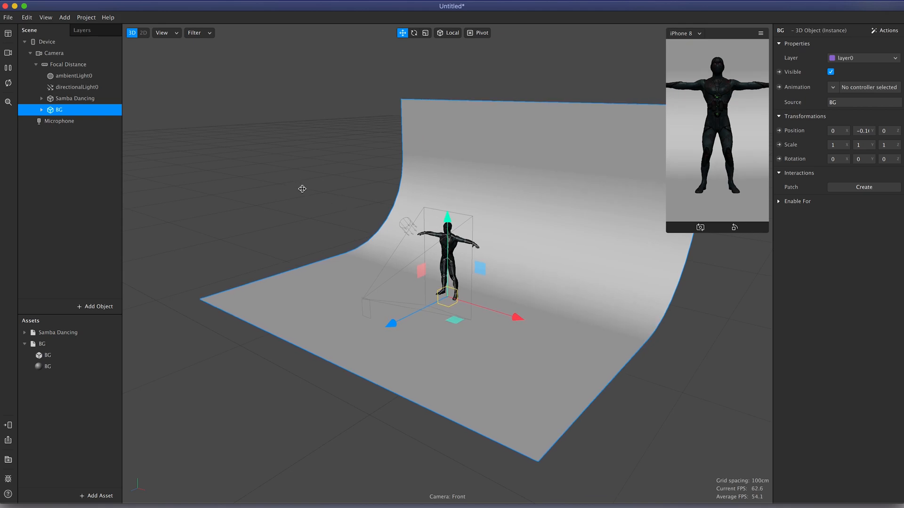
mouse_move(85, 143)
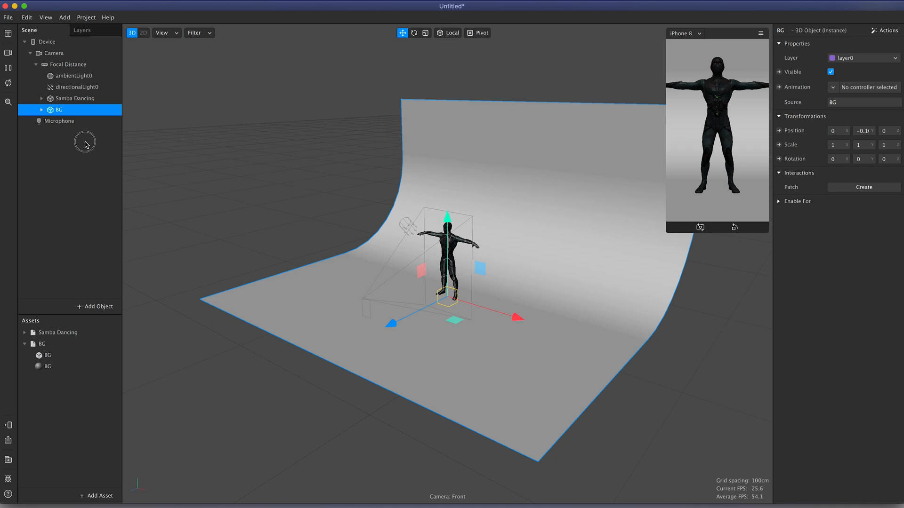
click(75, 98)
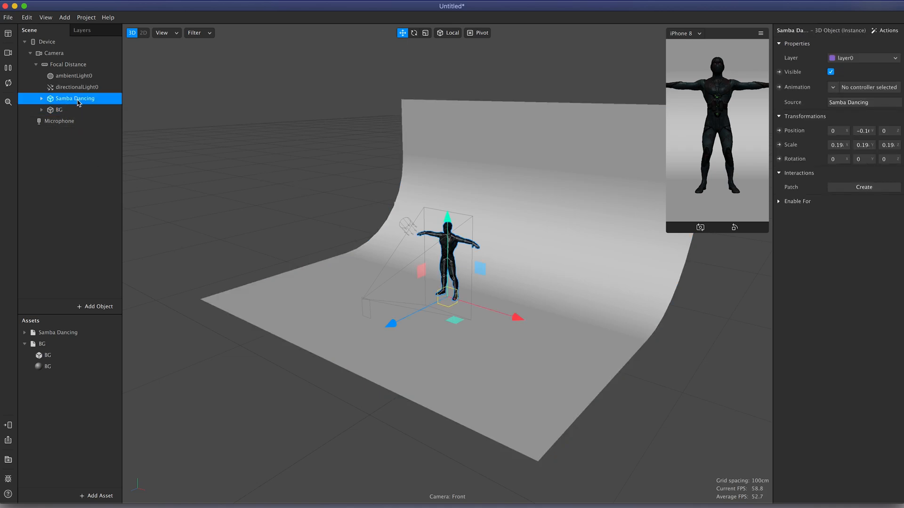
mouse_move(462, 242)
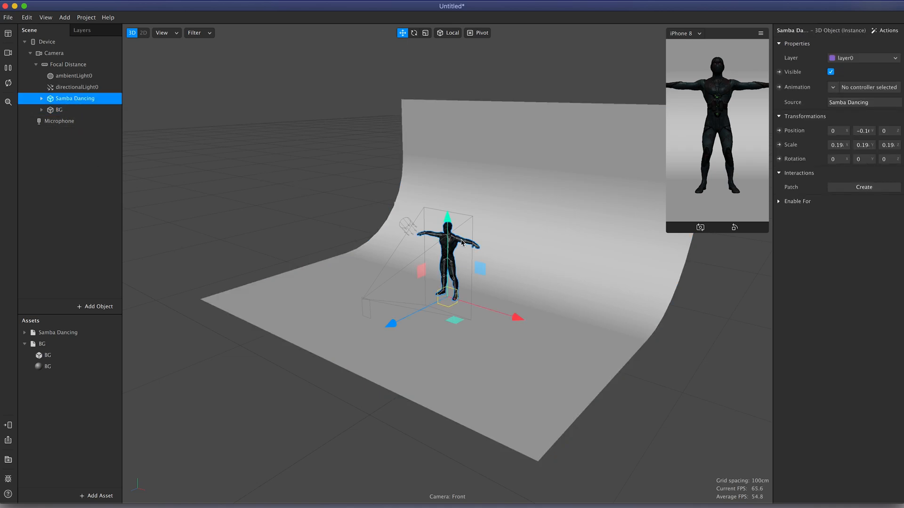
- Create a new animation controller to preview the dance, then set the animation back to None
click(866, 86)
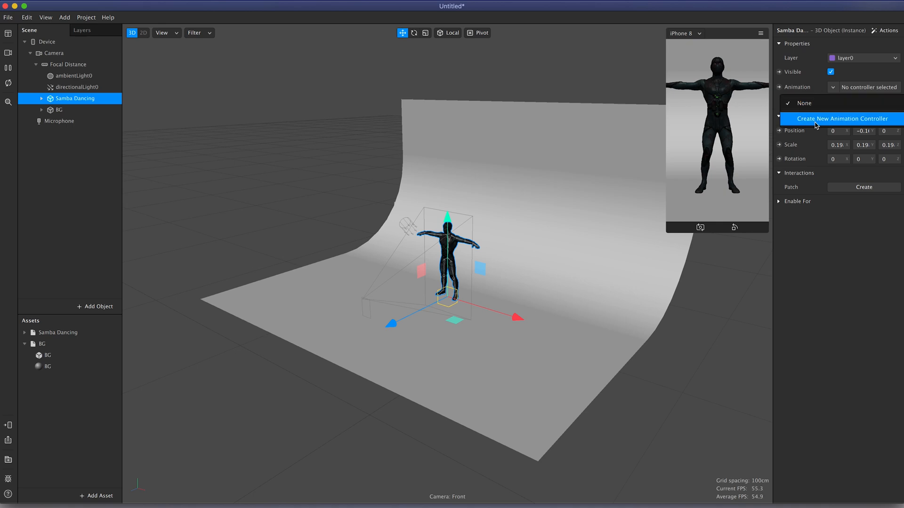
click(842, 119)
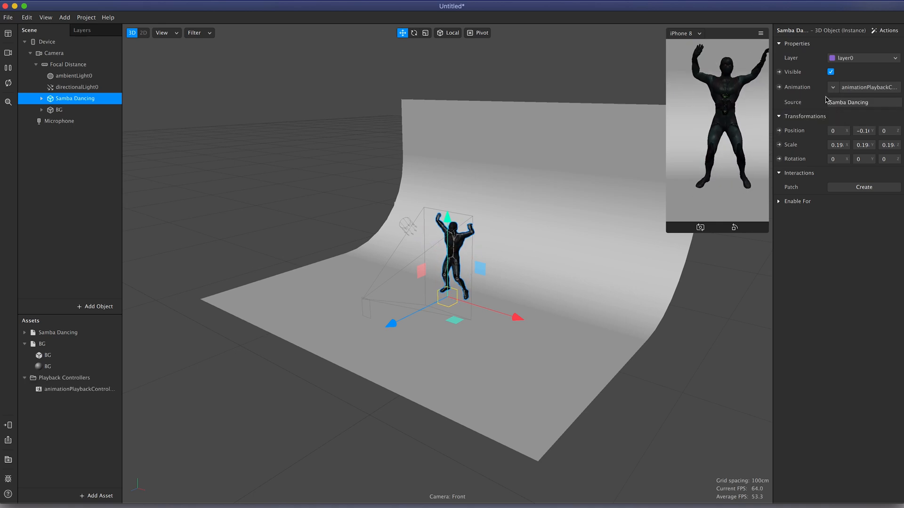
click(867, 86)
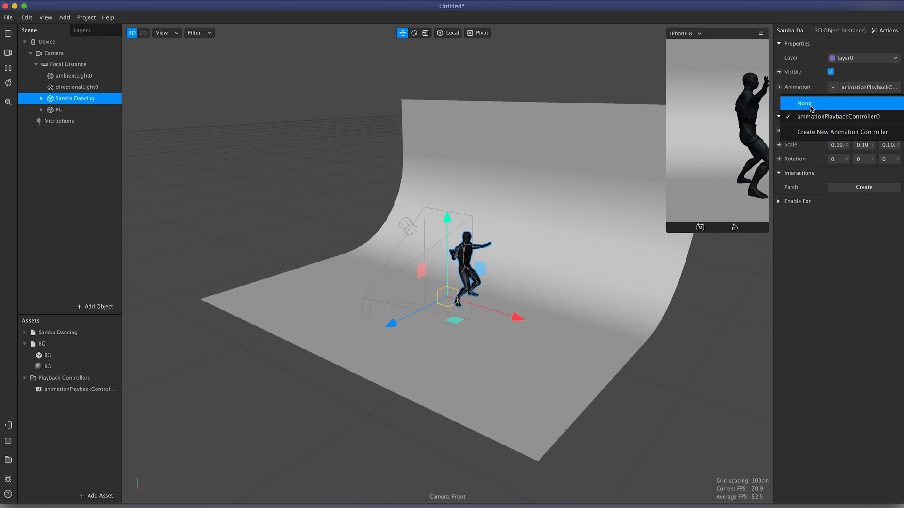
click(804, 103)
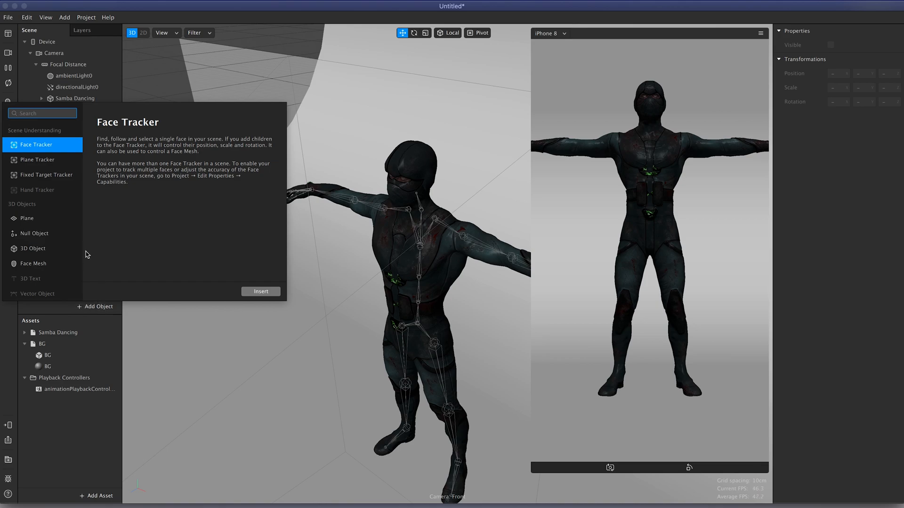
- Insert a face tracker with face mesh and enable Texture Extraction on faceTracker0
click(33, 263)
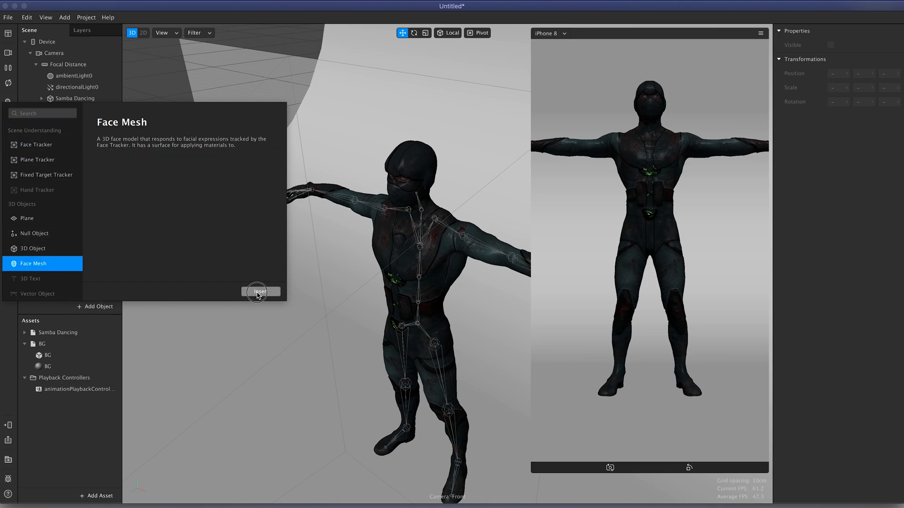
click(260, 292)
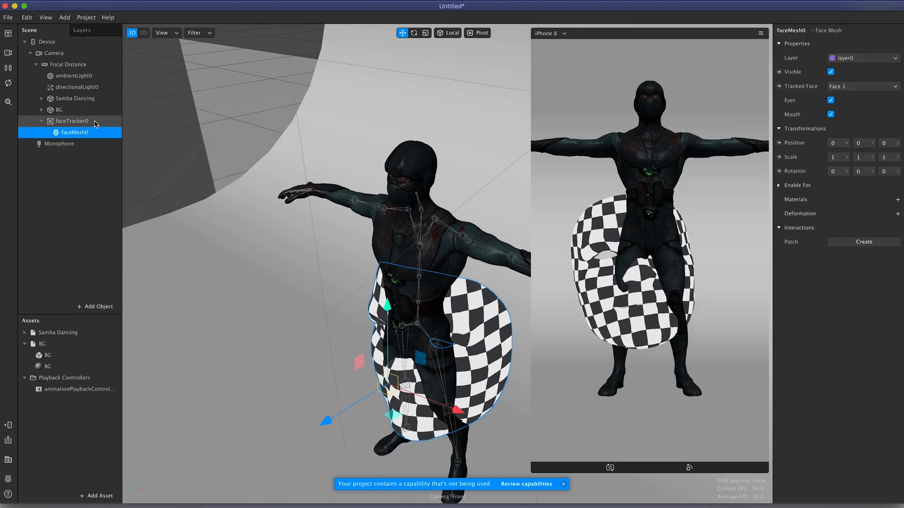
click(72, 122)
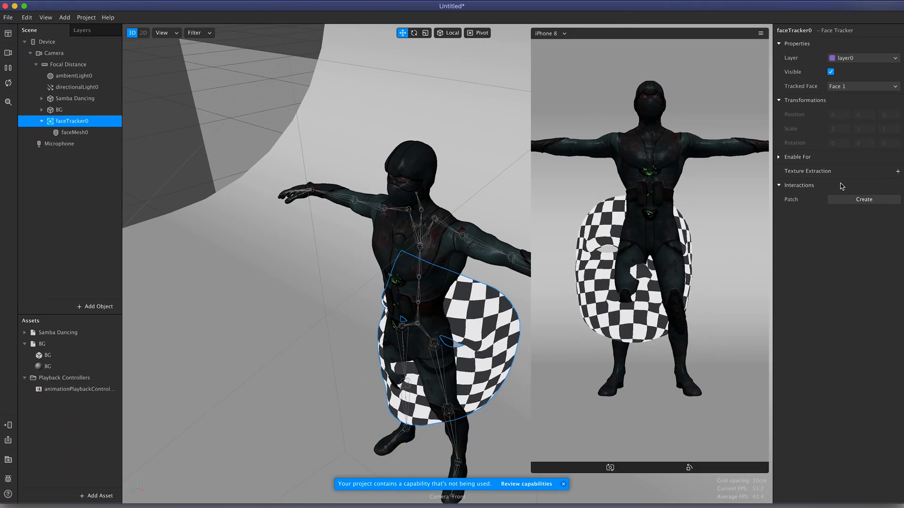
click(897, 171)
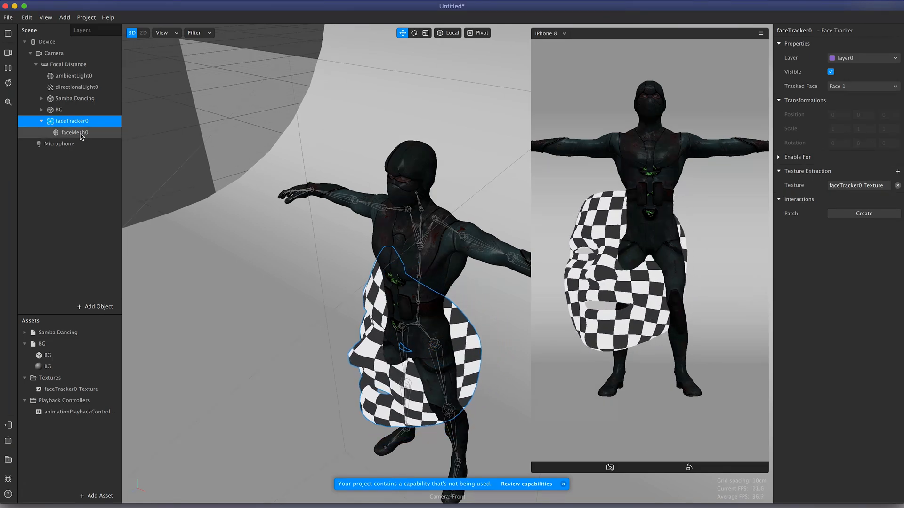
- Give faceMesh0 a new Face material with Blended shader using the faceTracker0 texture
click(75, 132)
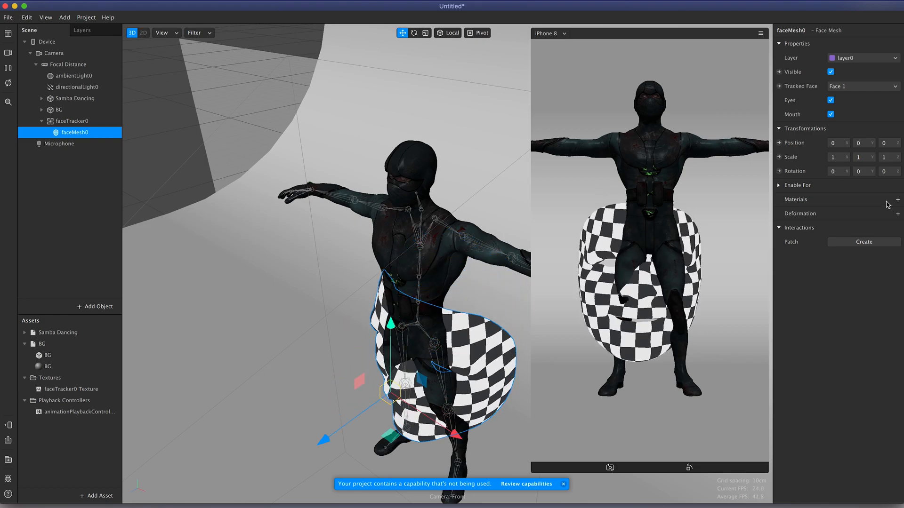
click(897, 198)
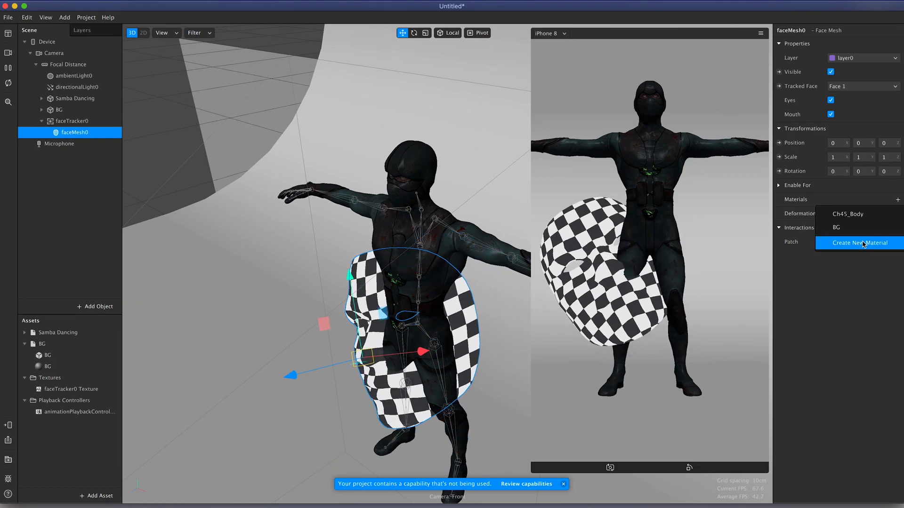
click(859, 243)
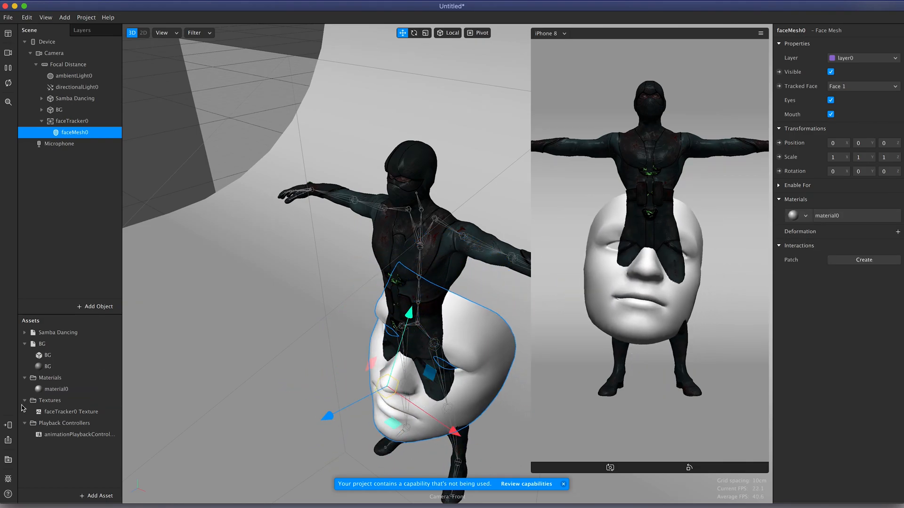
click(57, 388)
text(Face)
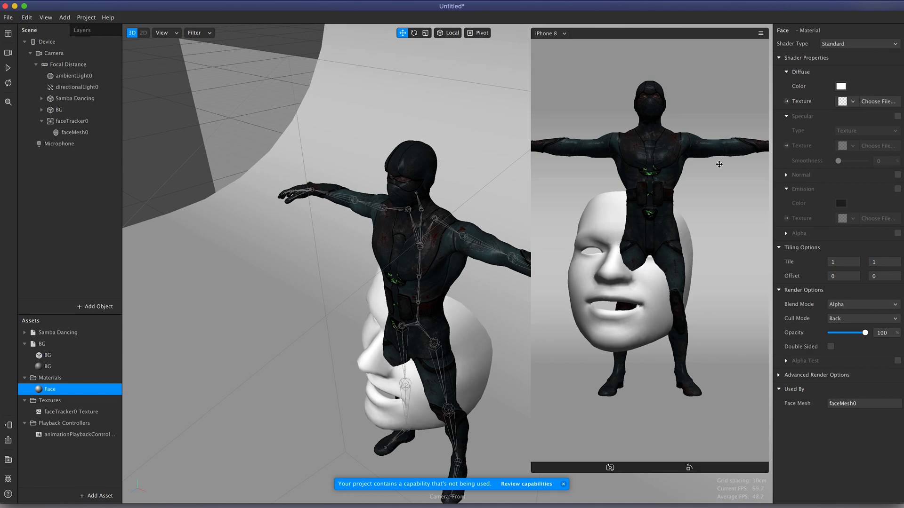
click(858, 44)
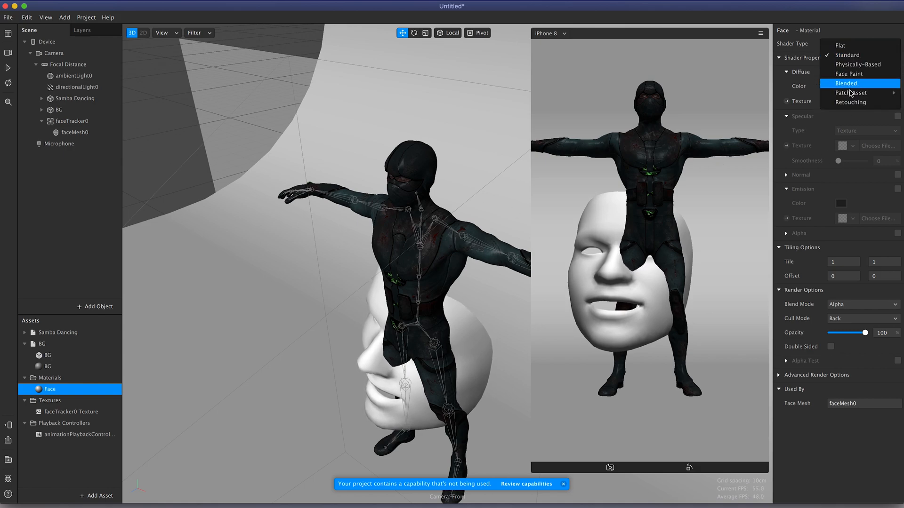
click(846, 83)
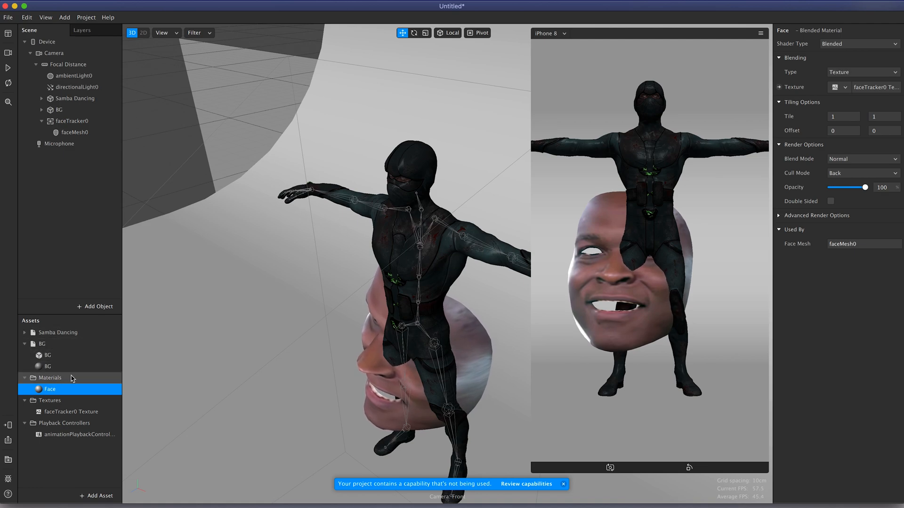
- Uncheck Eyes on faceMesh0 so the extracted face shows without eyes
click(76, 132)
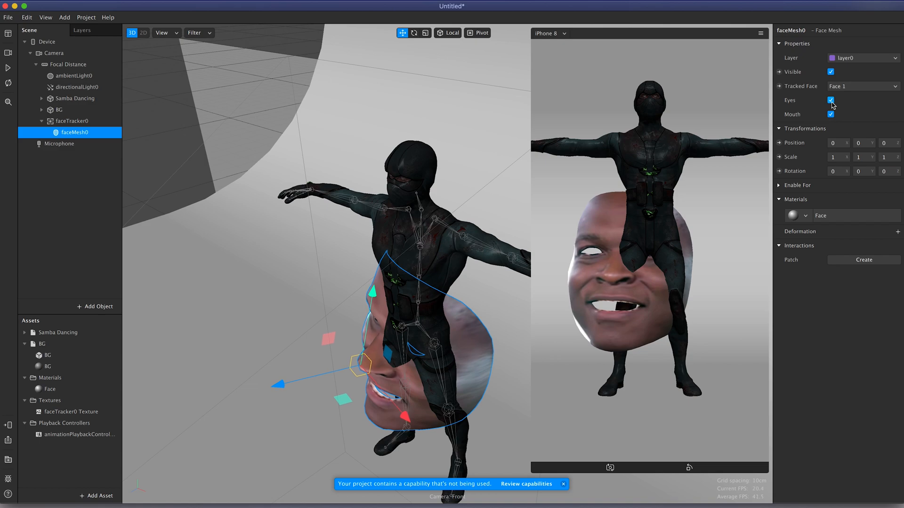
click(830, 100)
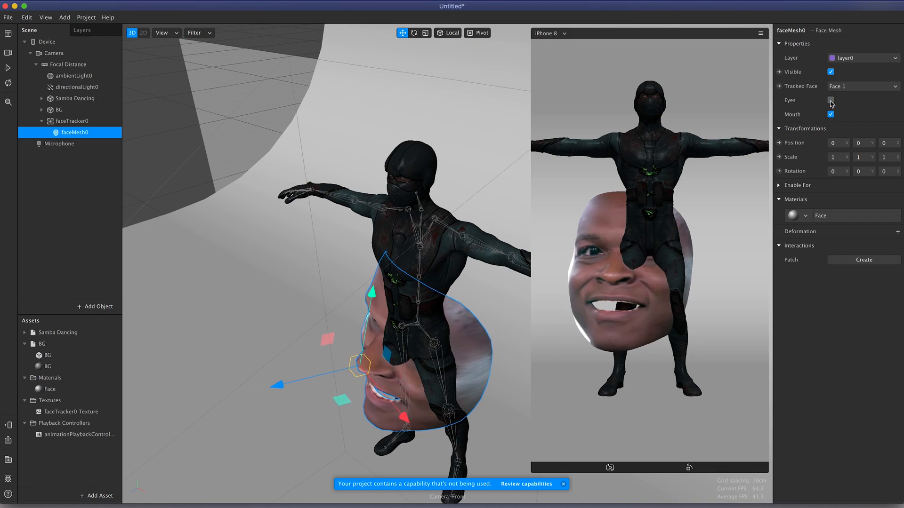
click(830, 100)
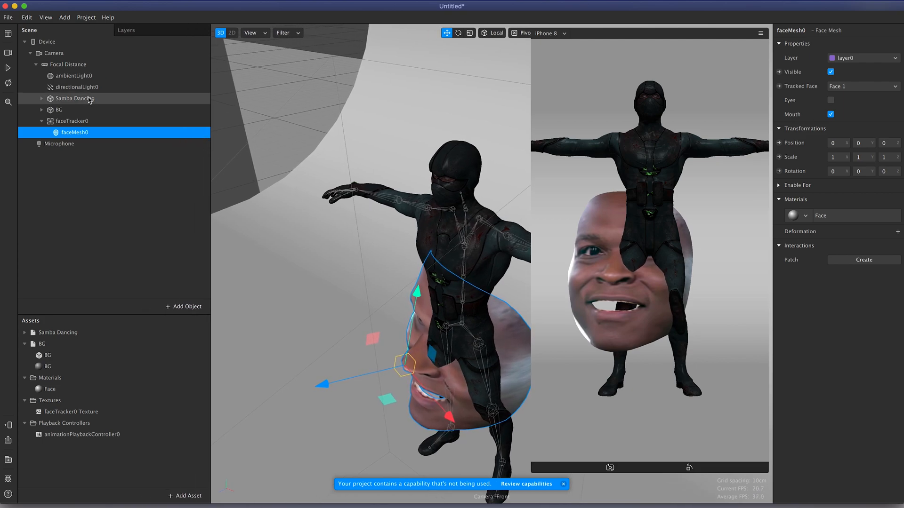
- Expand the Samba Dancing skeleton down through mixamorig1:Hips past the Ch45 body mesh
click(75, 98)
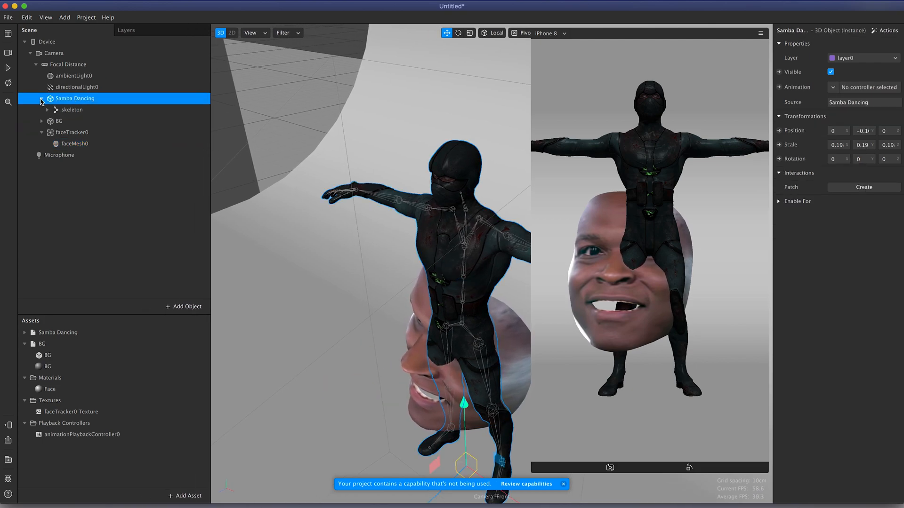
click(42, 109)
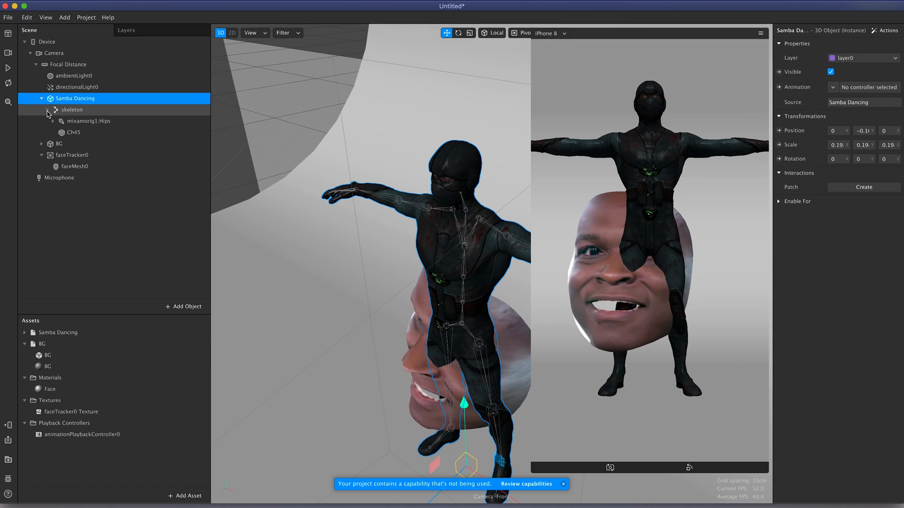
click(73, 132)
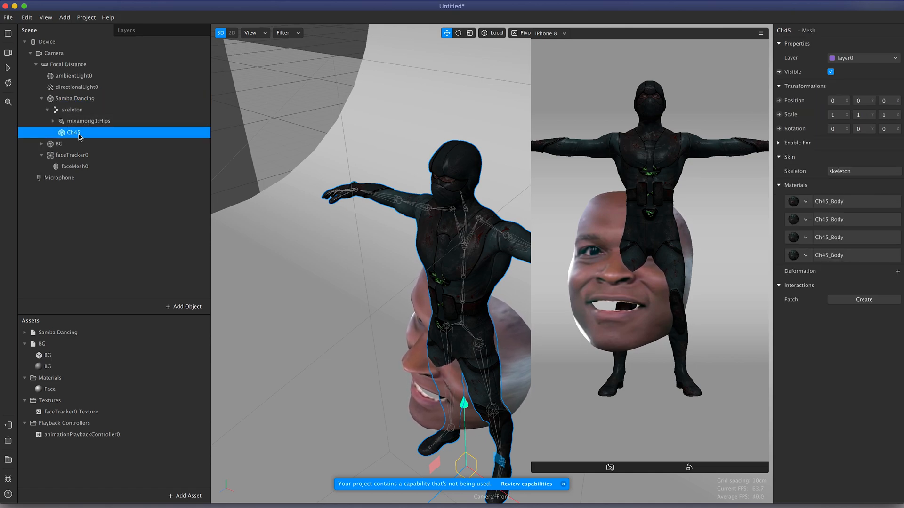
click(53, 121)
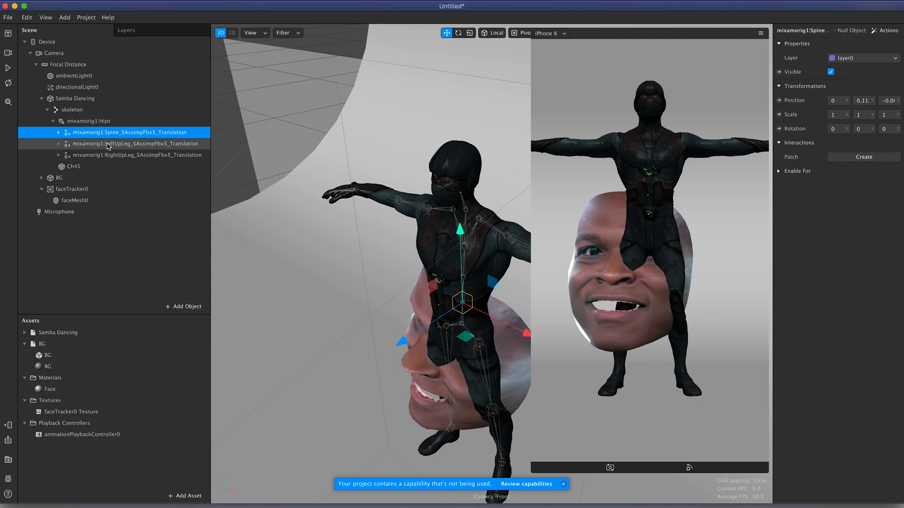
- Expand Spine, Spine1, Spine2 and Neck nodes to reach the mixamorig1:Head joint
click(138, 154)
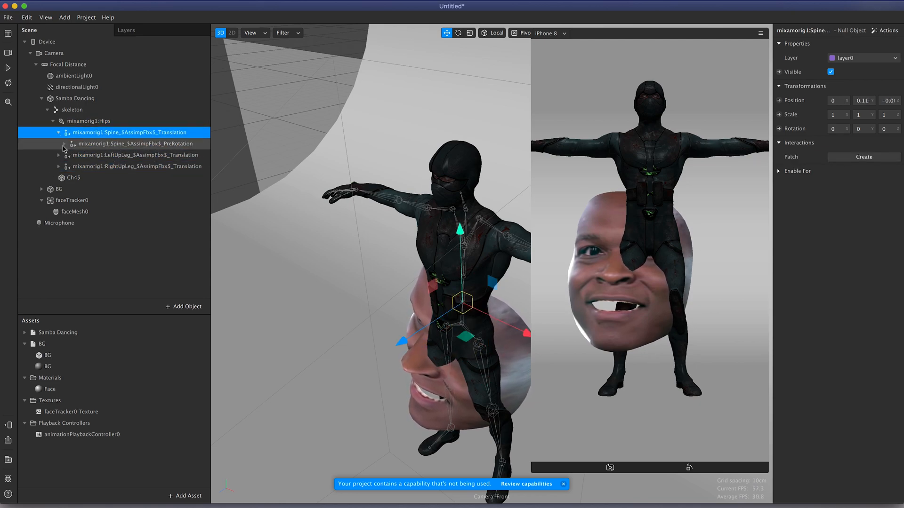
click(63, 143)
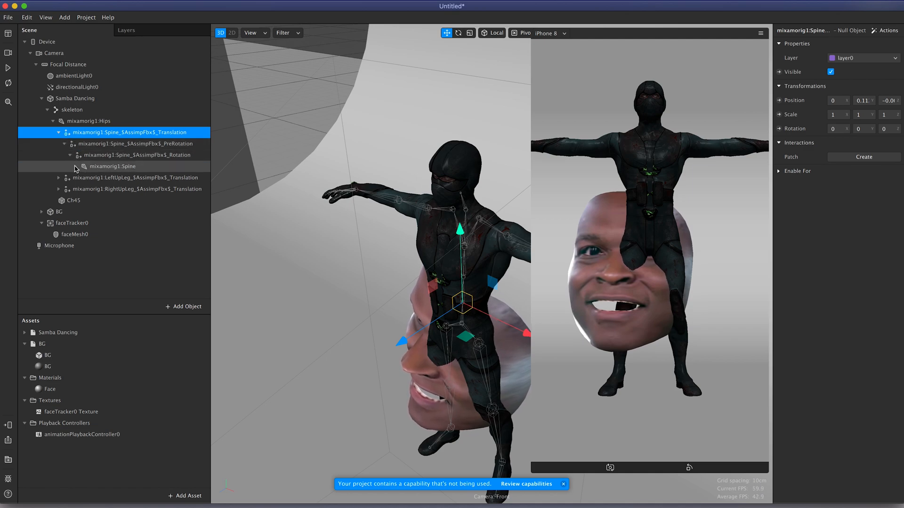
click(75, 166)
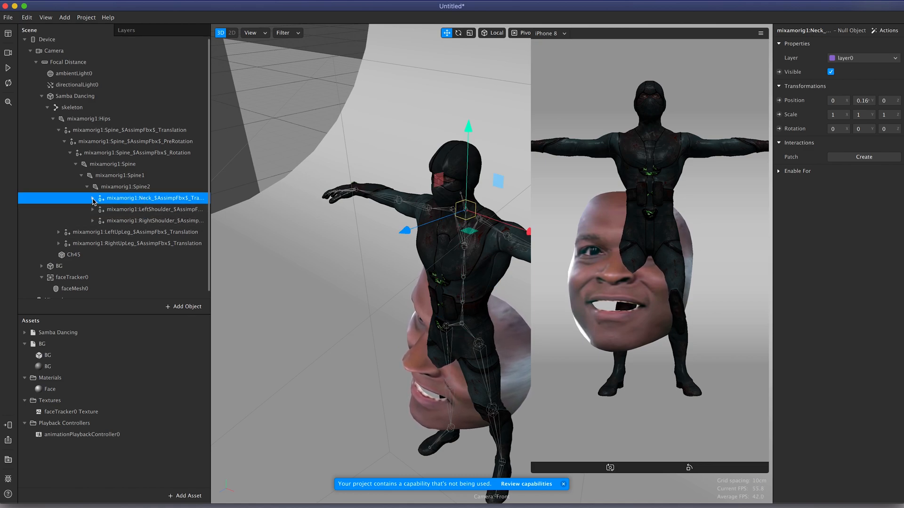
click(92, 198)
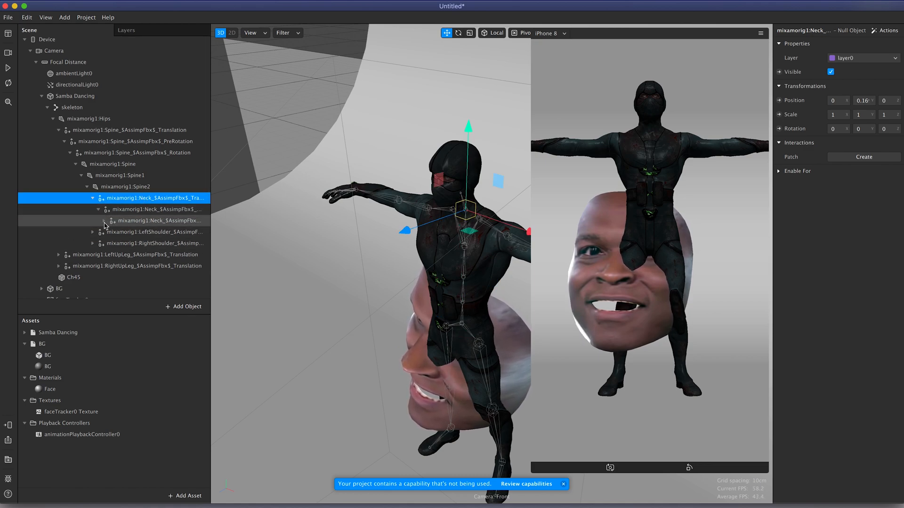
click(98, 220)
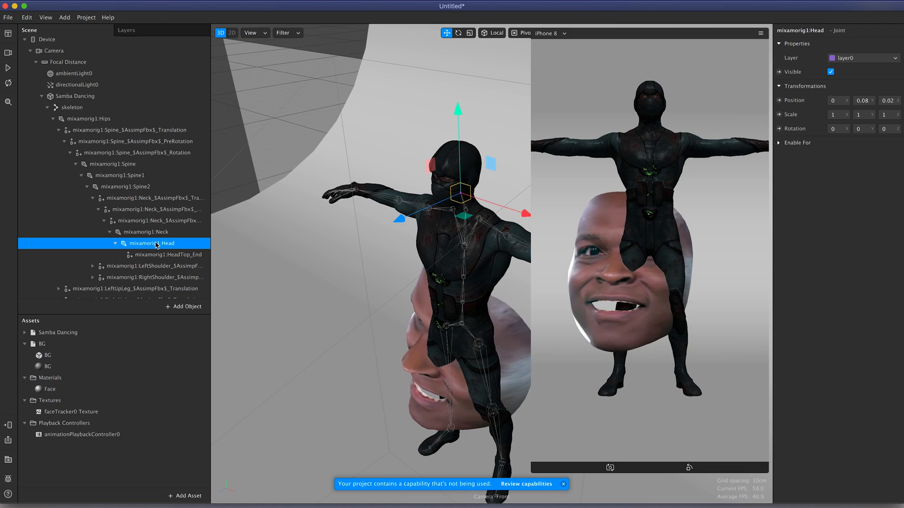
- Position faceMesh0 over the dancer's head, then collapse the Samba Dancing skeleton hierarchy
scroll(down, 3)
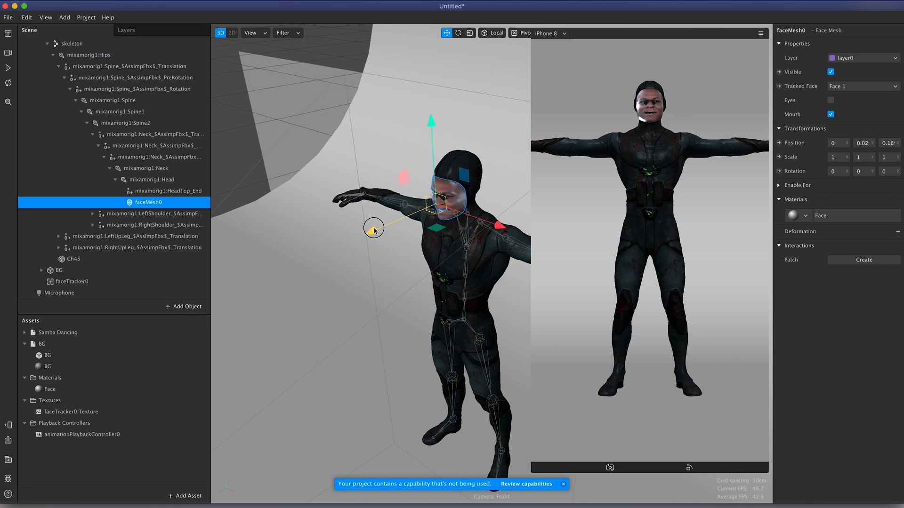
drag(375, 229, 430, 125)
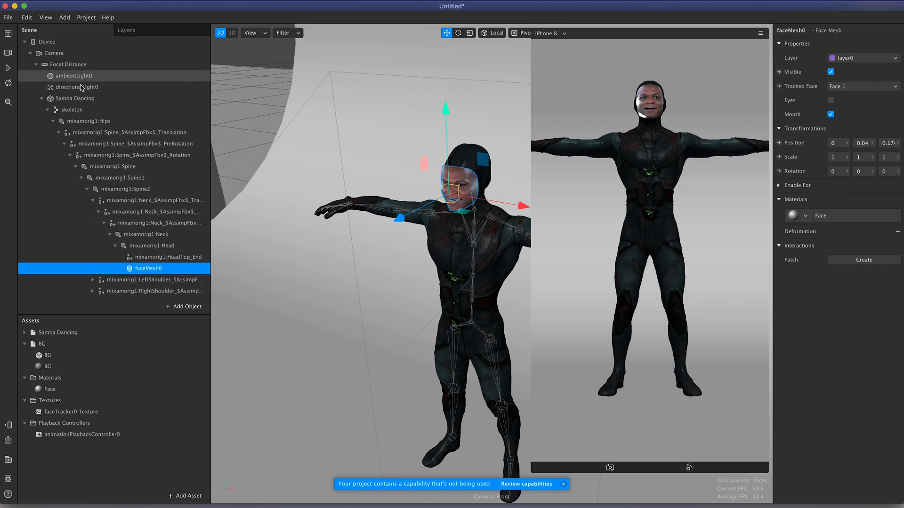
click(75, 97)
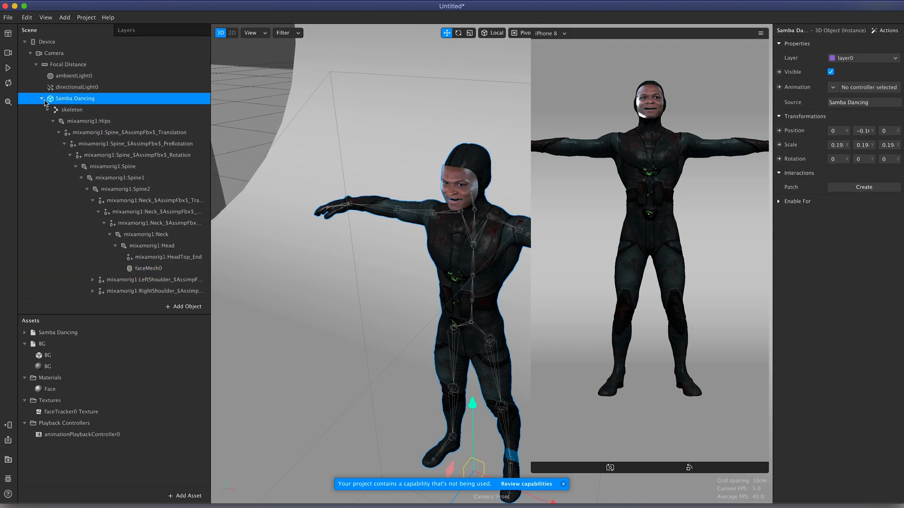
click(40, 98)
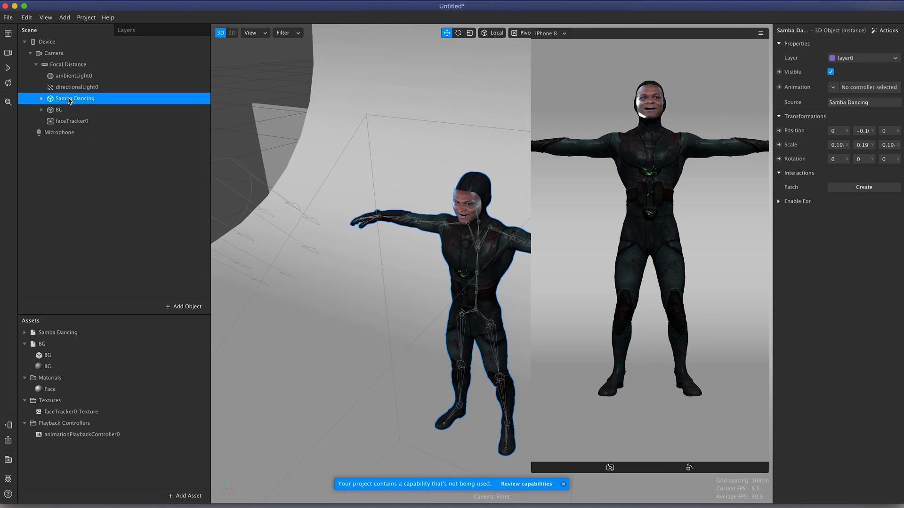
- Assign animationPlaybackController0 as the character's Animation, then select the BG material
click(864, 86)
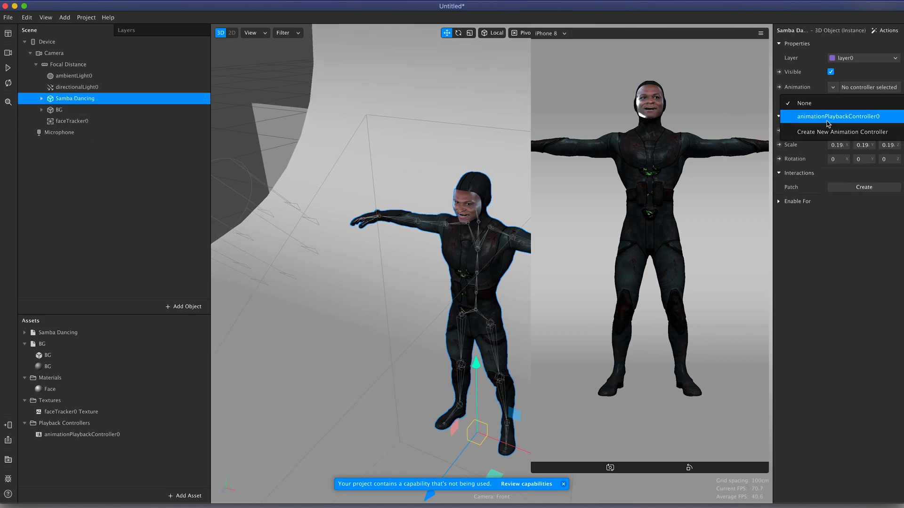
click(840, 117)
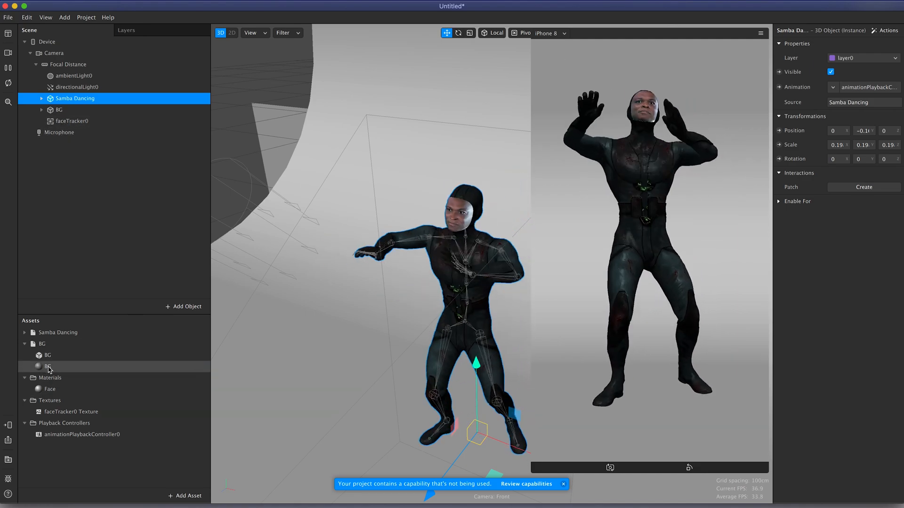
click(48, 367)
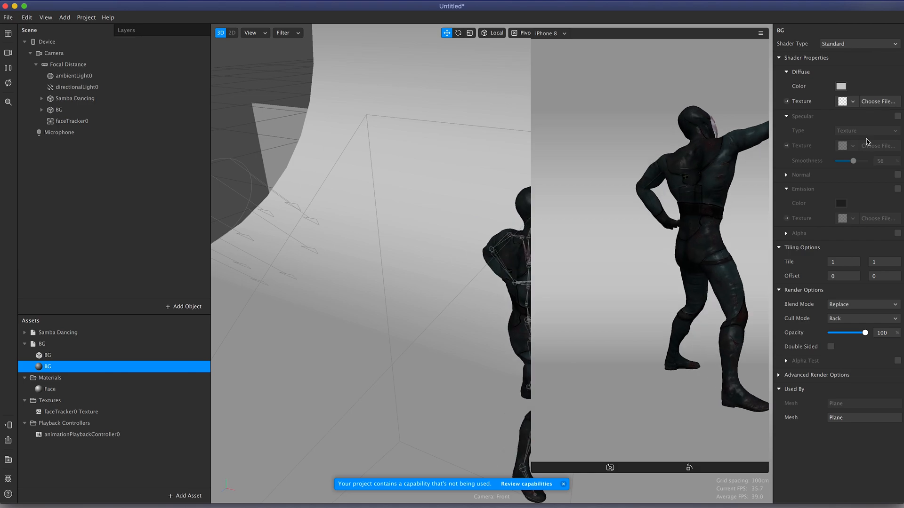
- Enable Specular on the BG material and settle its Smoothness at about 65
click(897, 116)
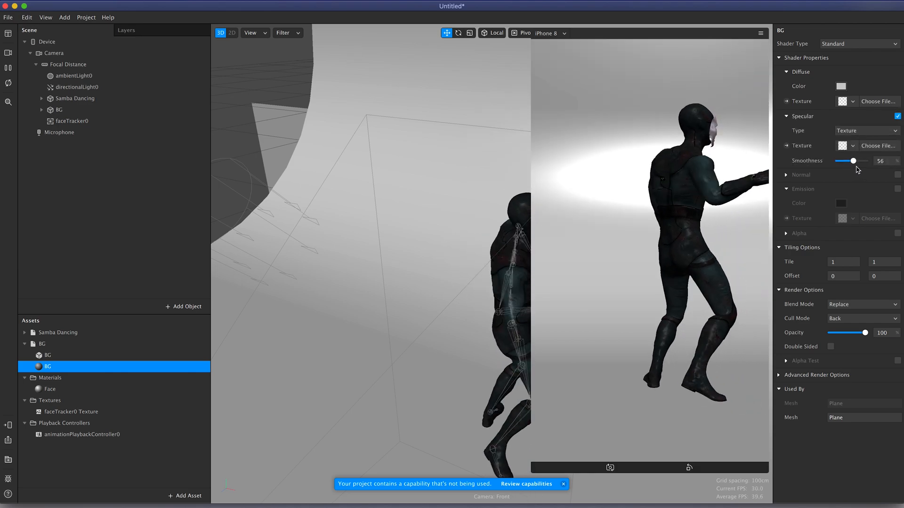
drag(855, 161, 859, 161)
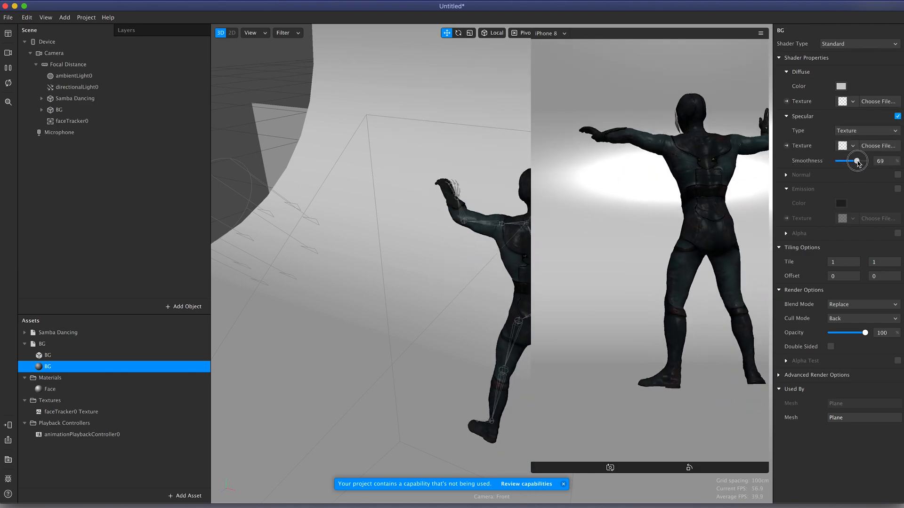
drag(859, 161, 856, 161)
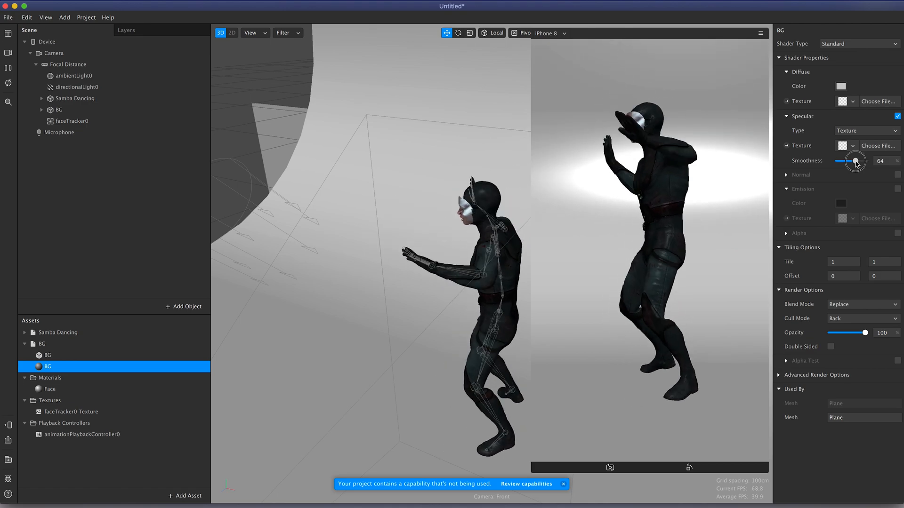
drag(856, 161, 859, 161)
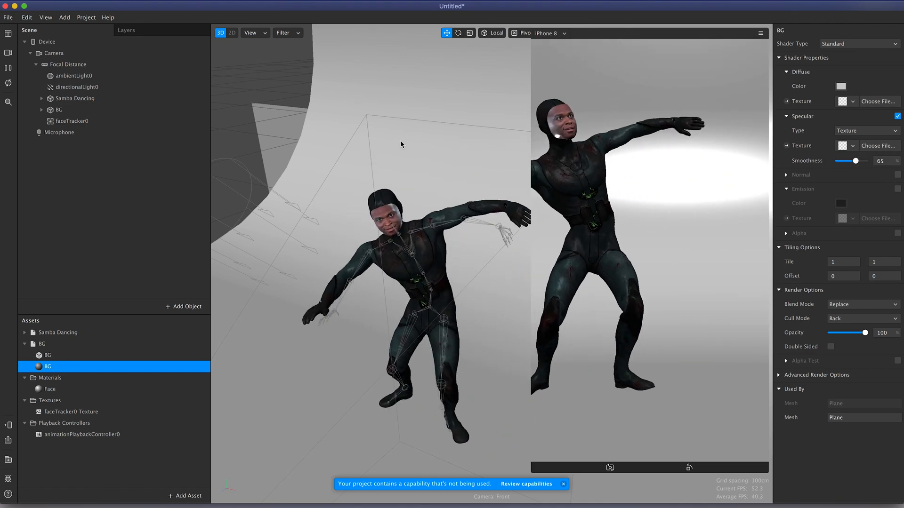
click(75, 98)
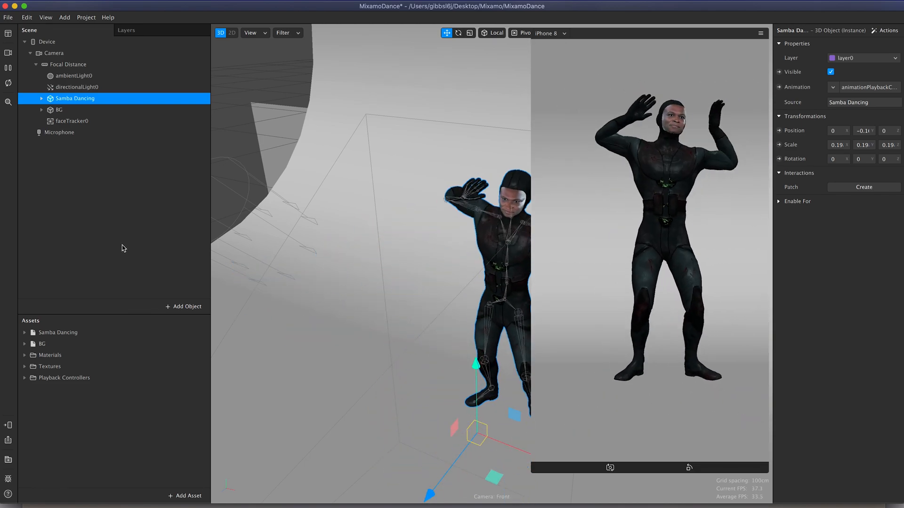
- Multi-select Textures 0, 4, 2 and 1 and enable manual compression for iOS, Android and older Android
click(24, 332)
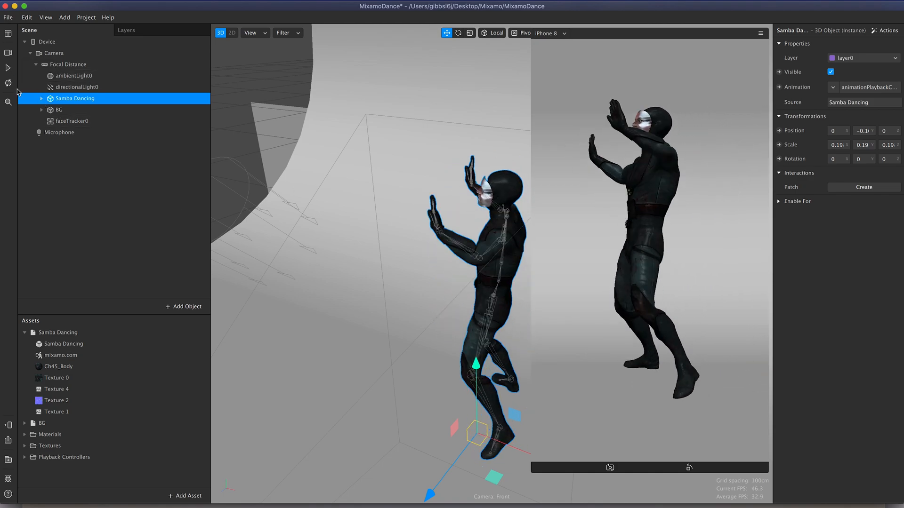
click(56, 411)
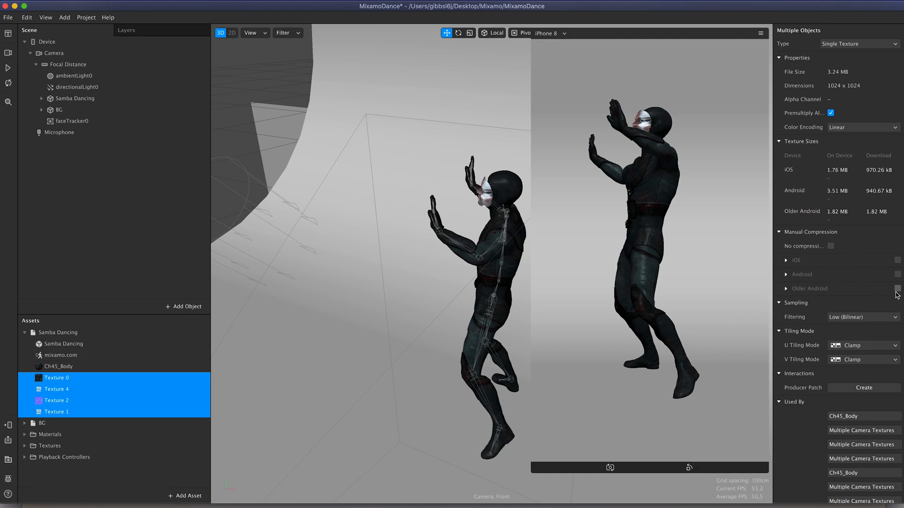
click(897, 288)
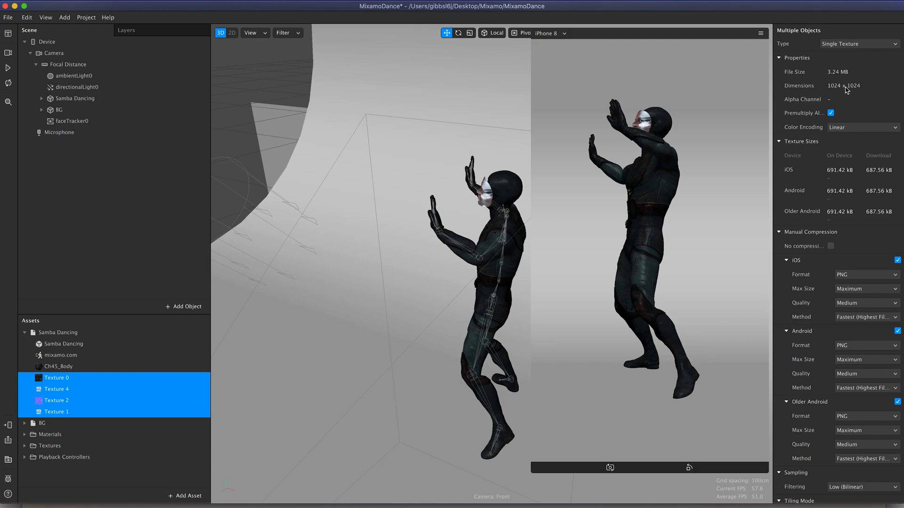
click(58, 332)
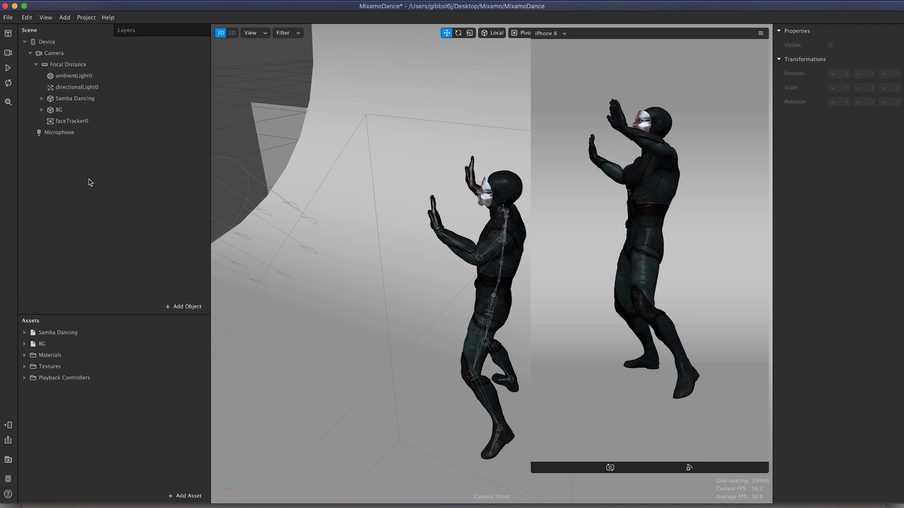
- Save the project via Save As and send the MixamoDance effect to the phone through Test on device
click(9, 17)
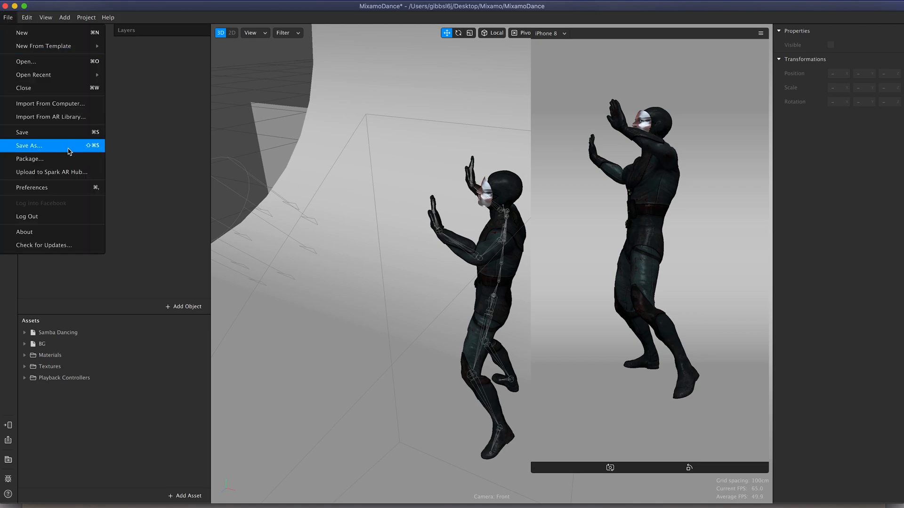
click(51, 172)
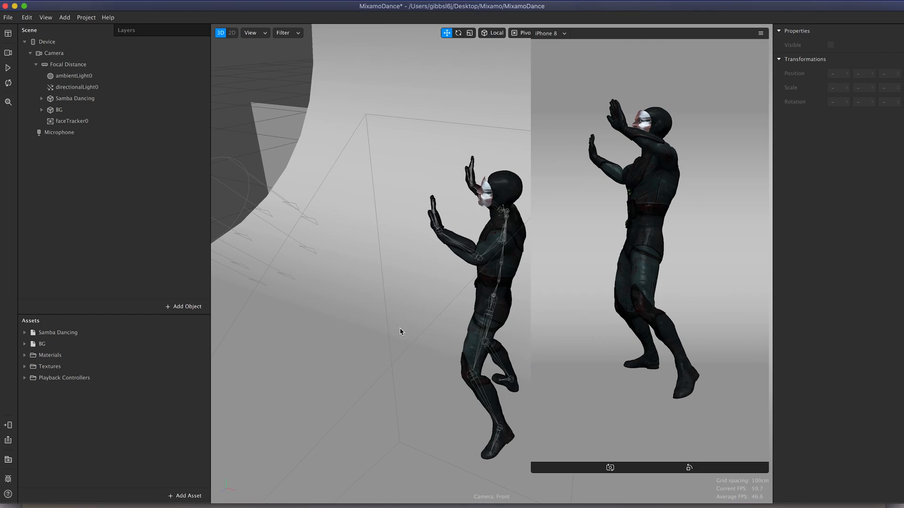
mouse_move(9, 426)
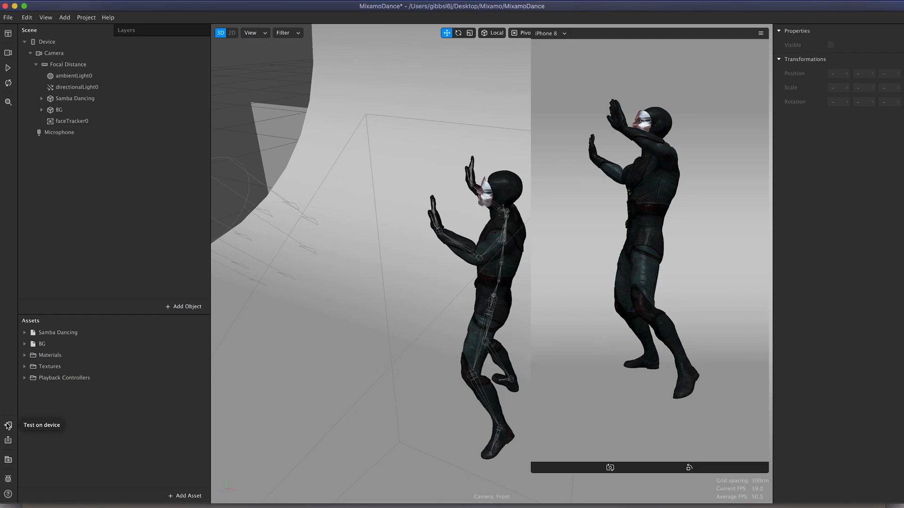
click(8, 426)
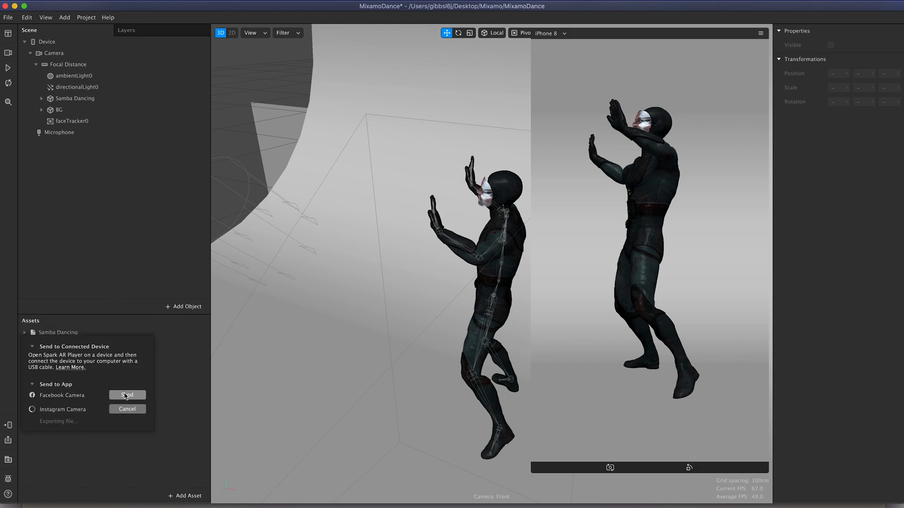
click(126, 394)
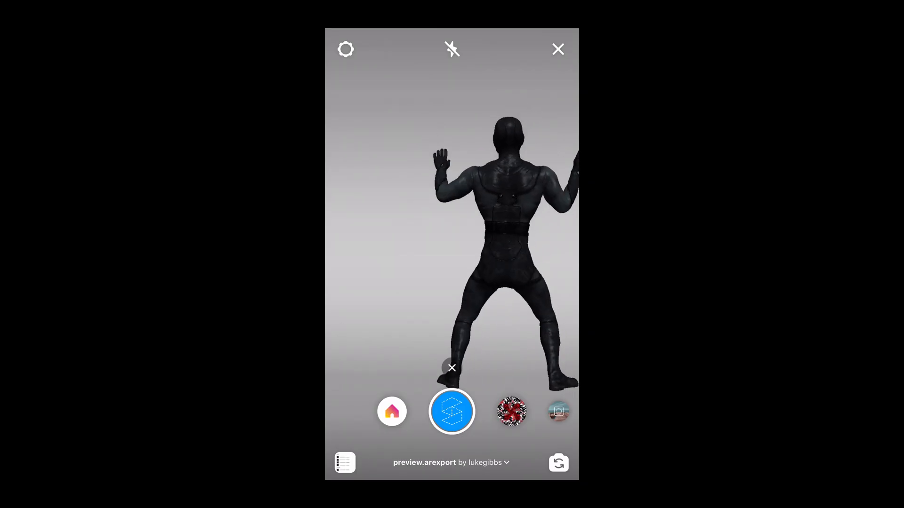